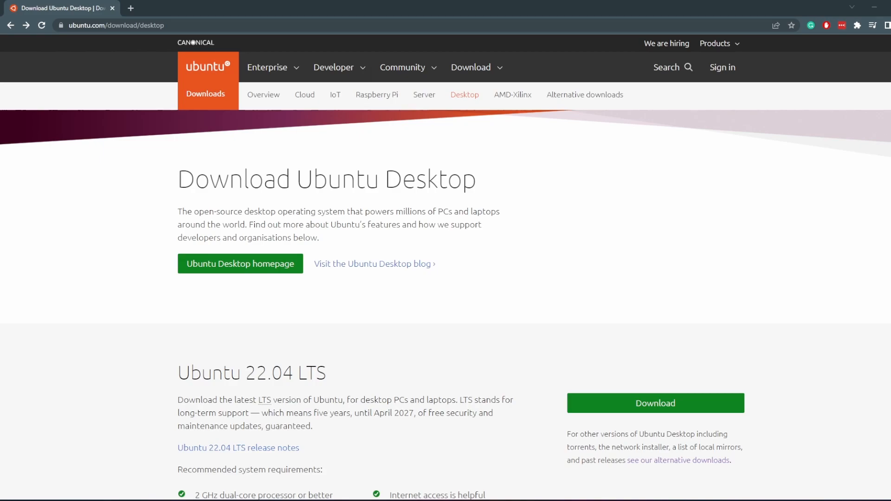
Step: From Ubuntu's alternative downloads, reach the Ubuntu 21.10 (Impish Indri) past-release page
scroll("down", 3)
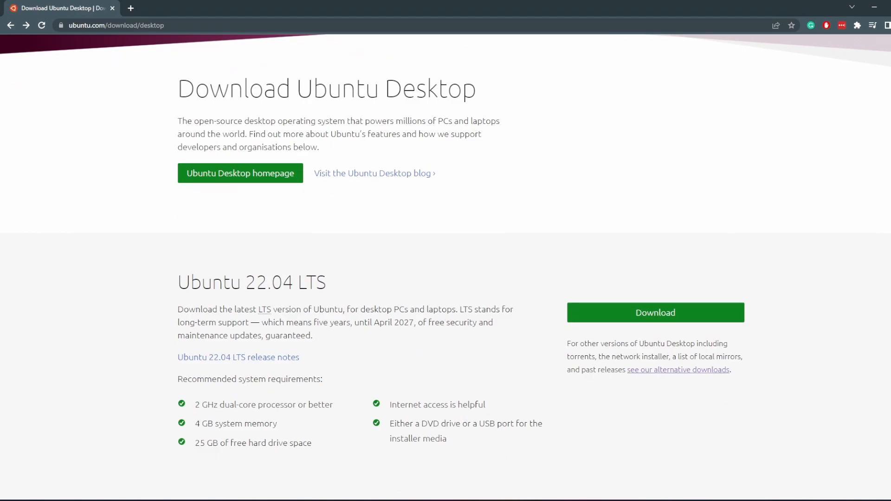
left_click(677, 369)
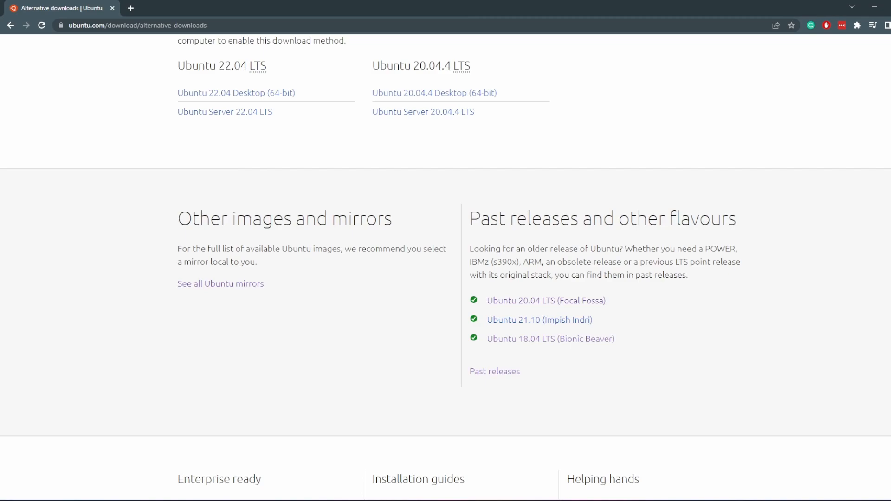
mouse_move(538, 320)
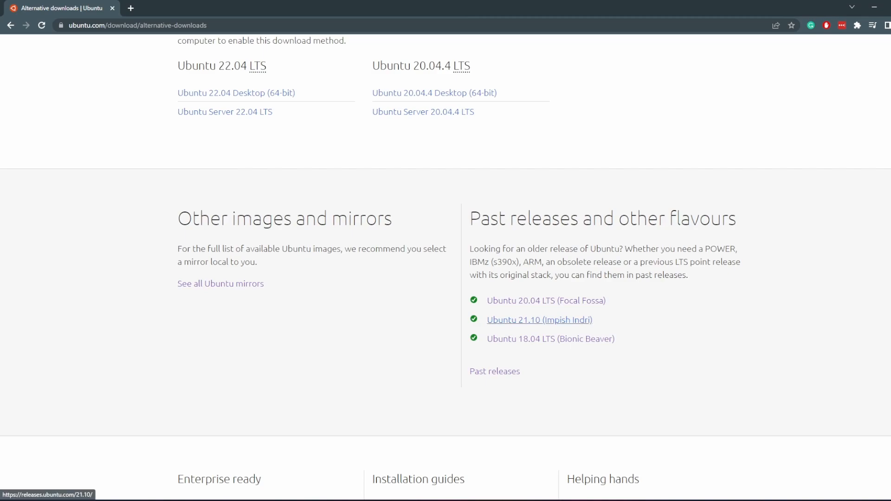
left_click(538, 319)
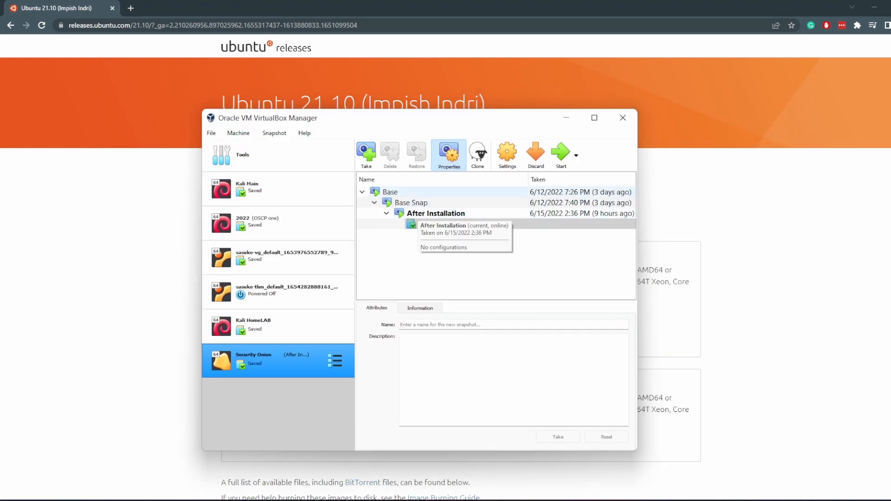
Step: Start a new virtual machine named Analyst VM with guest version Ubuntu (64-bit)
left_click(238, 133)
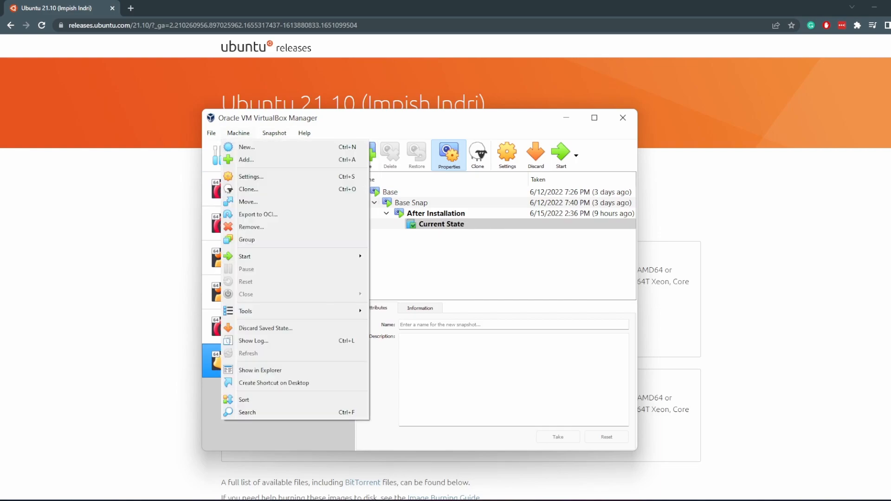
left_click(245, 147)
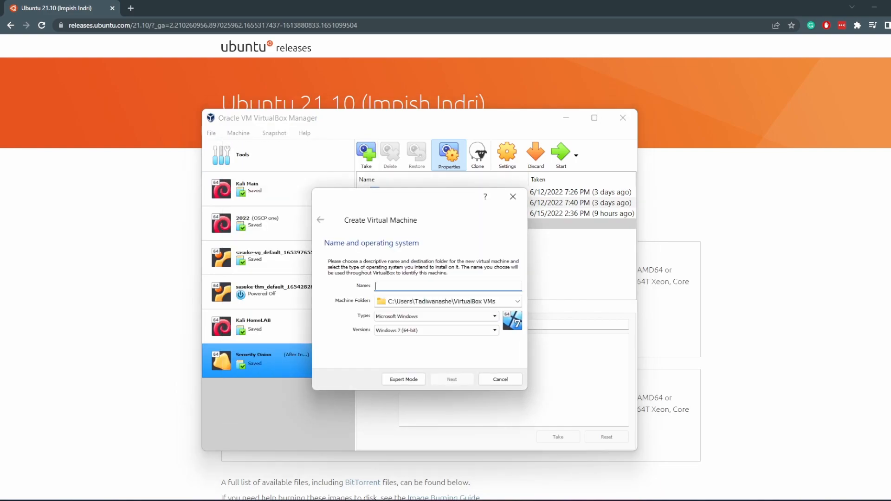
type("Analyst")
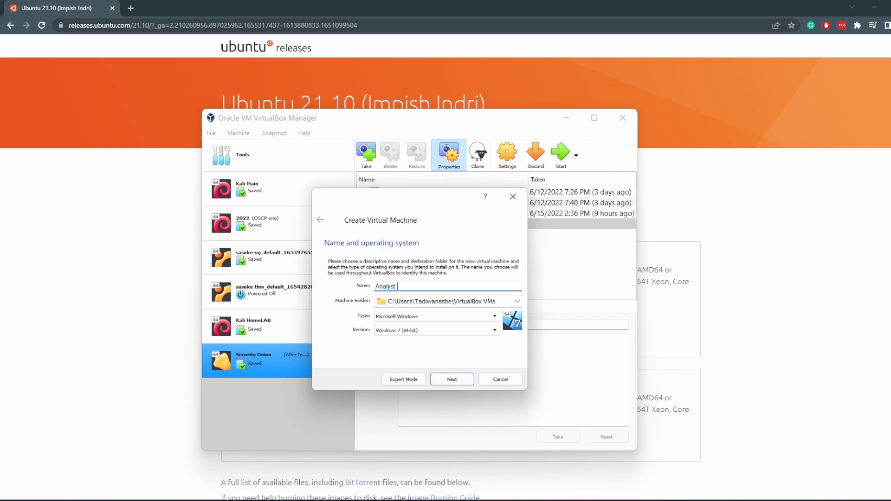
type("VM")
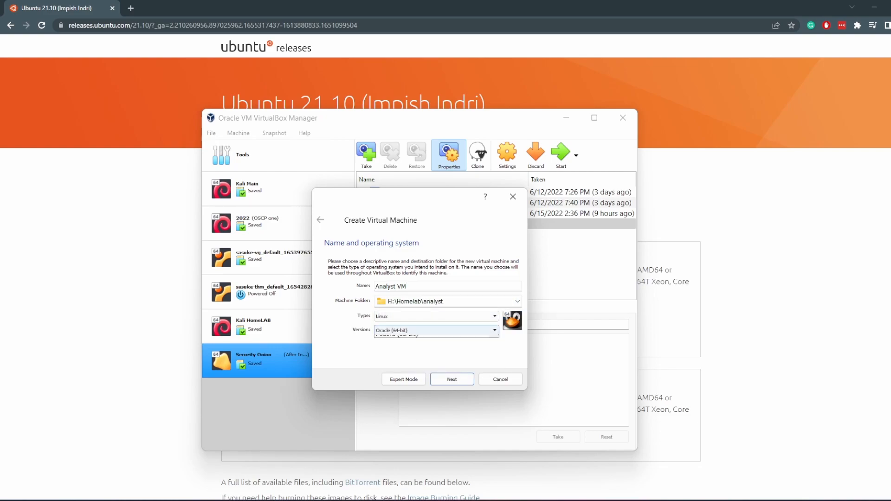
left_click(493, 330)
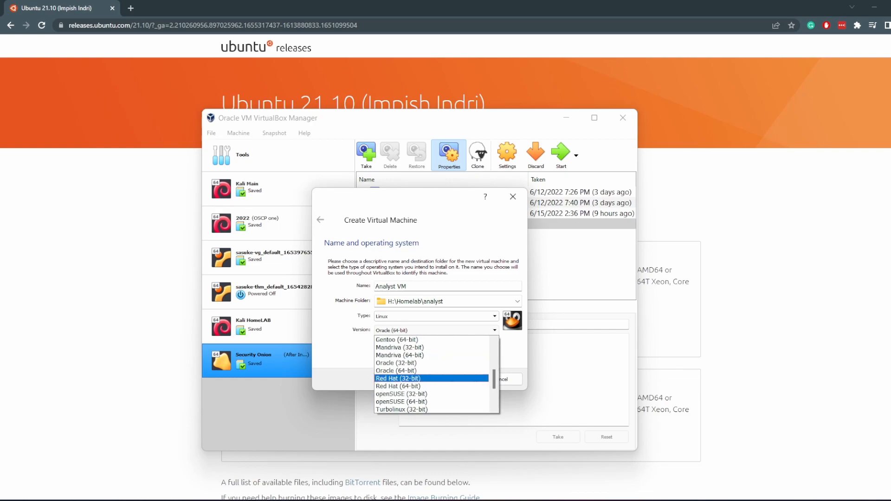
scroll("down", 3)
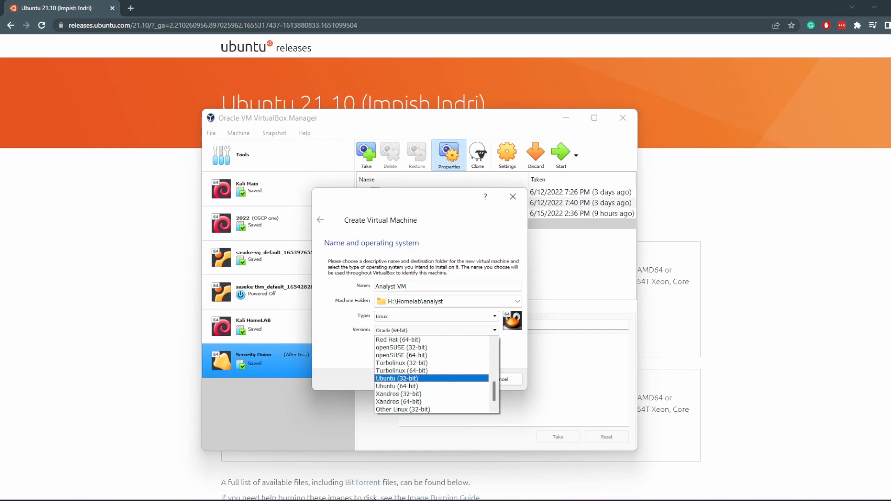
left_click(451, 378)
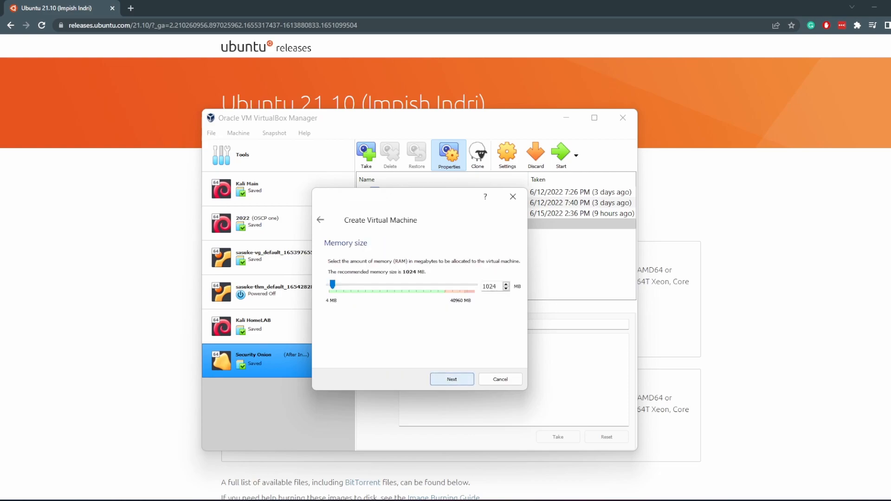
Step: Give it 7000 MB memory and a dynamically allocated 10 GB VDI disk, then create it
type("7")
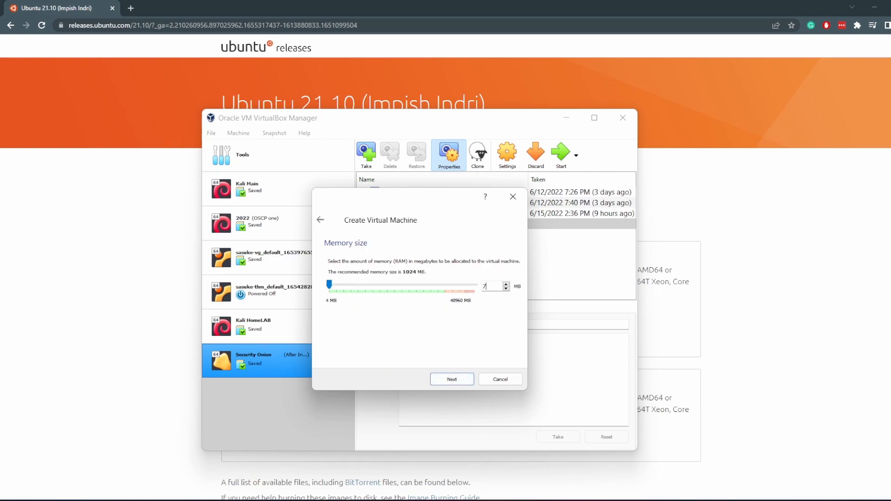
type("000")
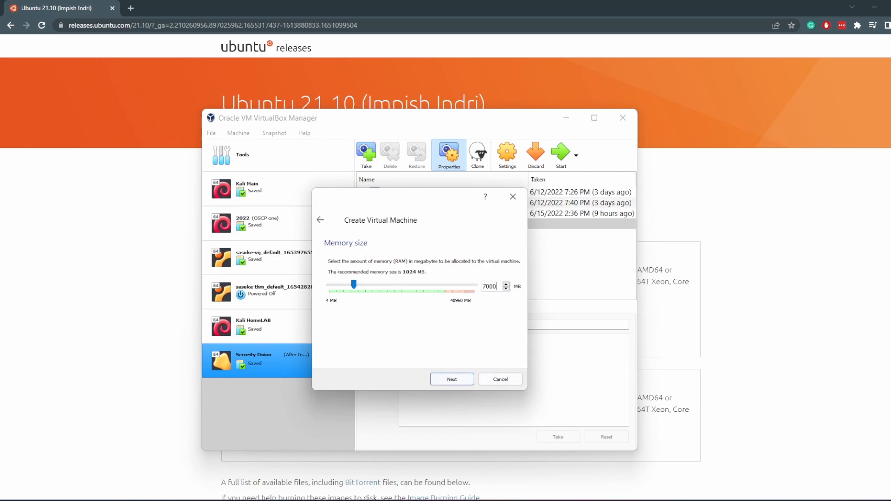
left_click(451, 379)
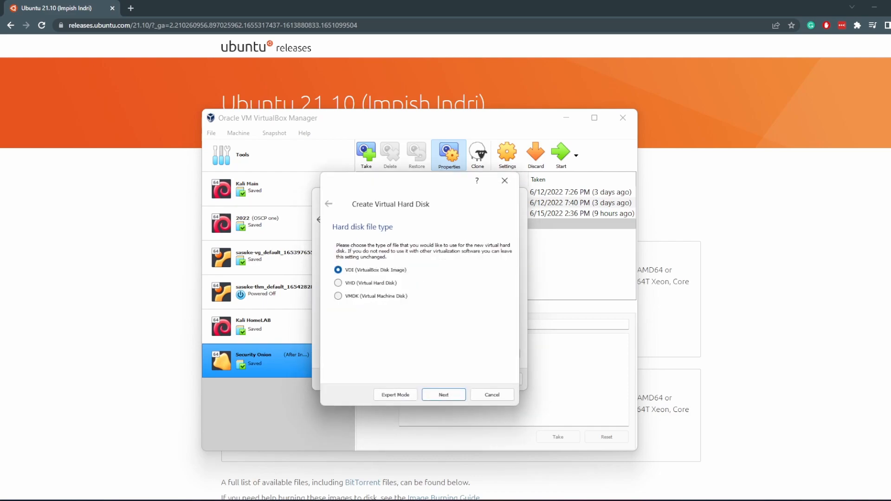
left_click(443, 395)
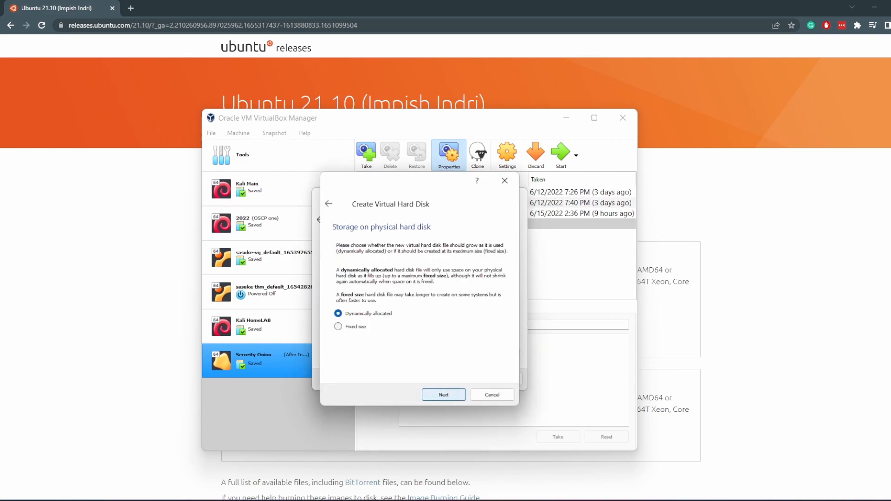
left_click(444, 394)
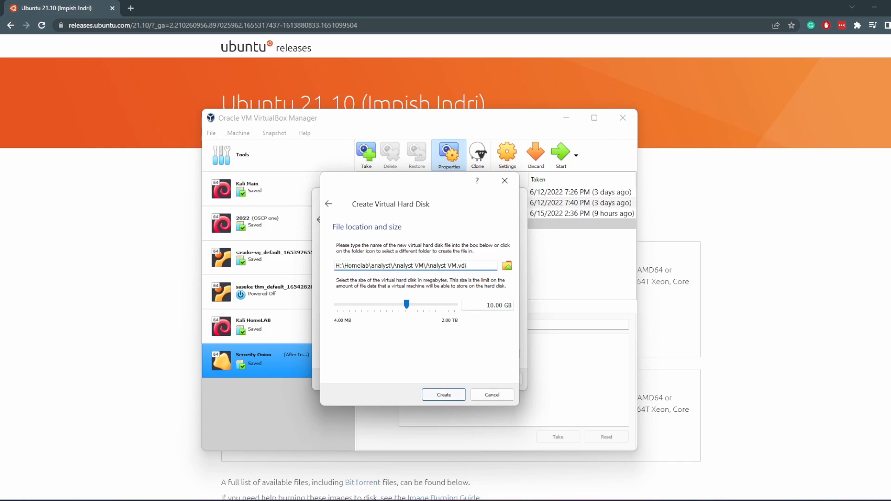
left_click(444, 395)
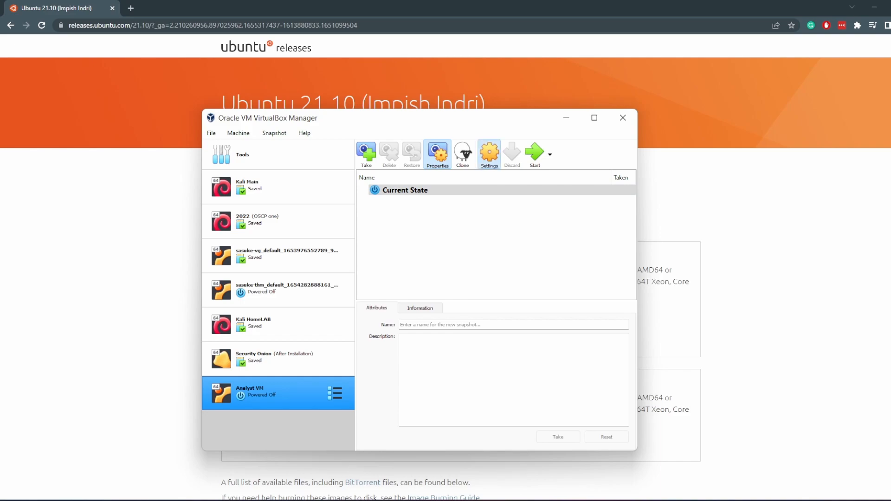
Step: In Analyst VM's General > Advanced settings, set Shared Clipboard to Bidirectional, drag and drop disabled
left_click(488, 153)
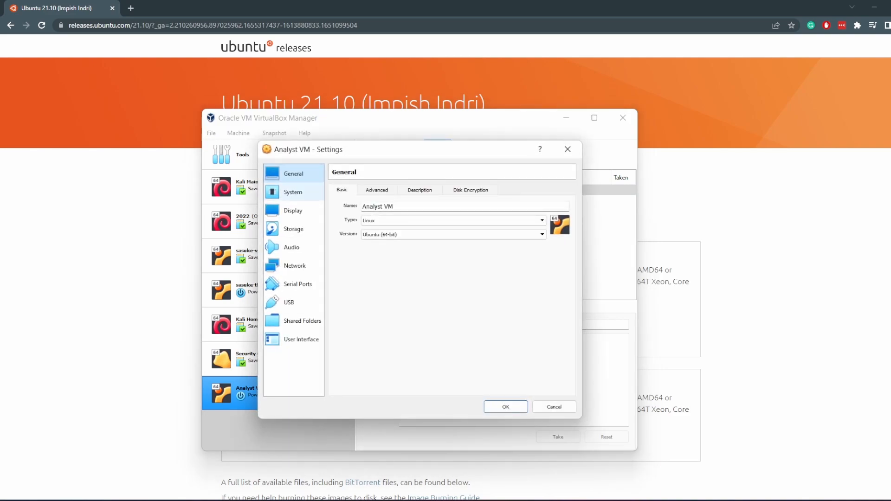
left_click(436, 237)
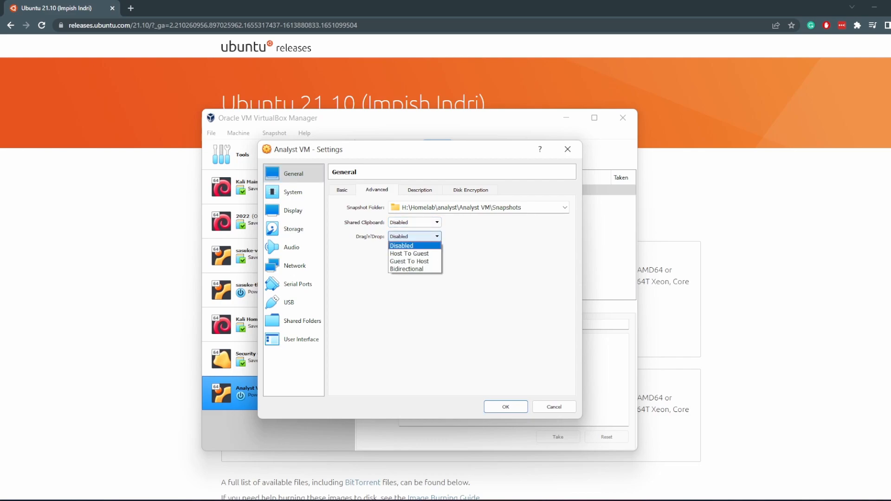
mouse_move(405, 269)
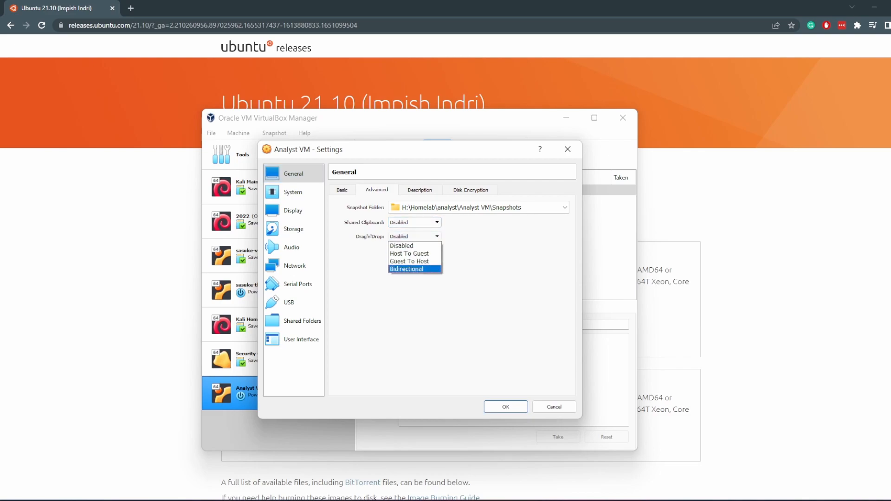
left_click(405, 270)
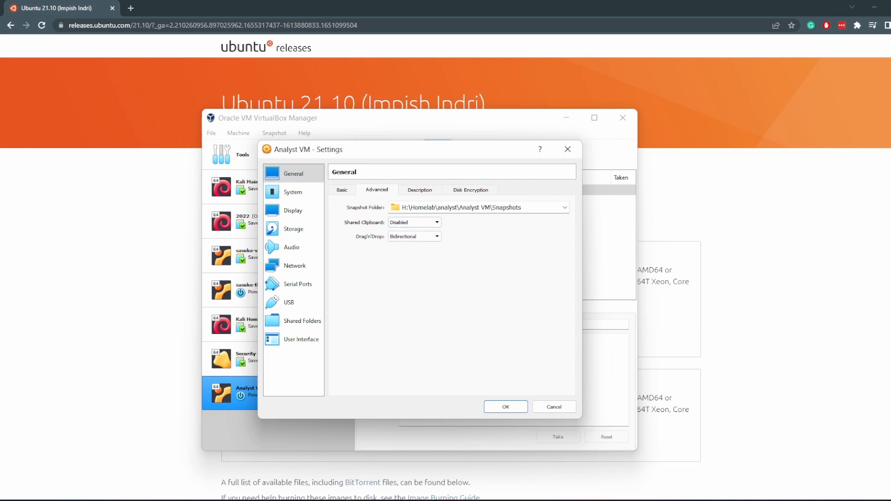
left_click(414, 222)
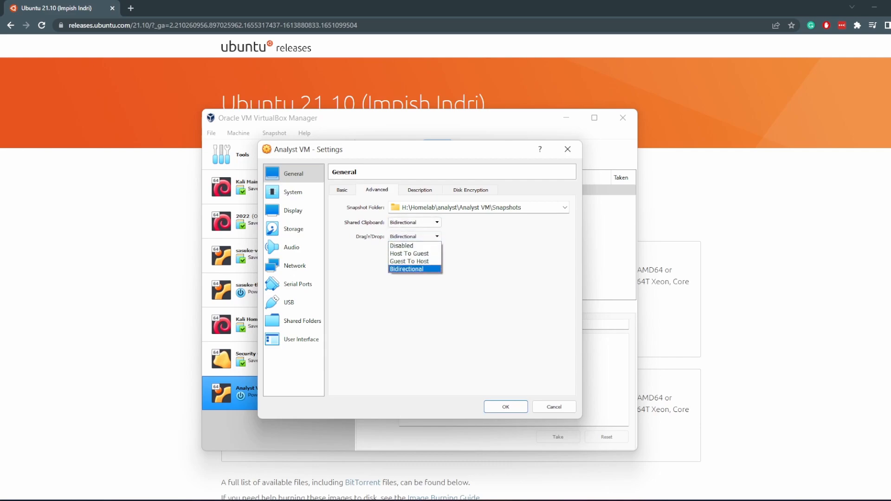
left_click(401, 245)
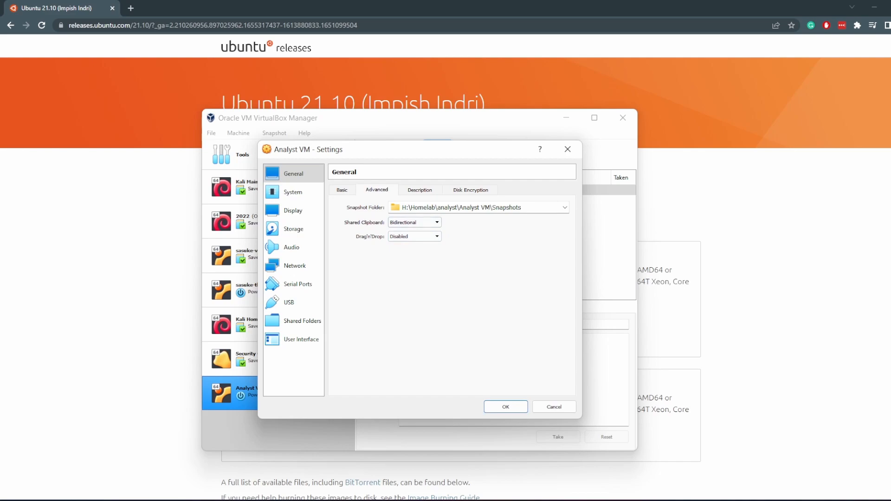
Step: Review the System processor and Display settings pages without changes
left_click(293, 192)
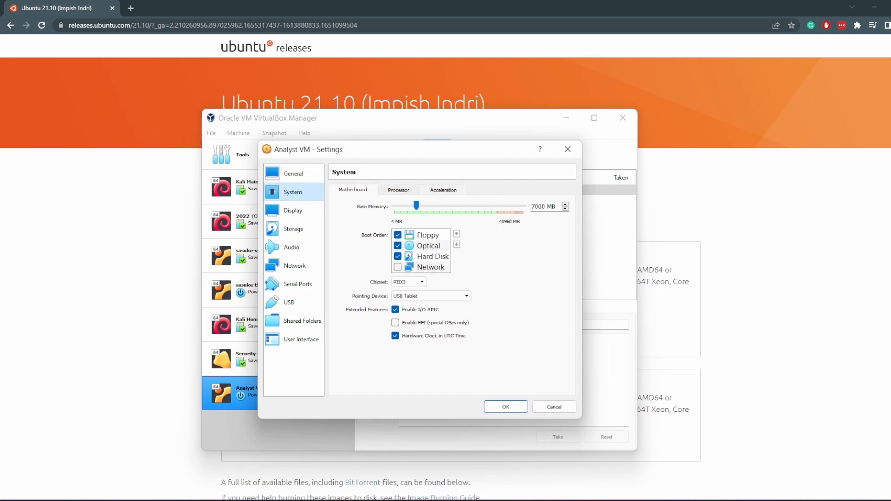
left_click(398, 189)
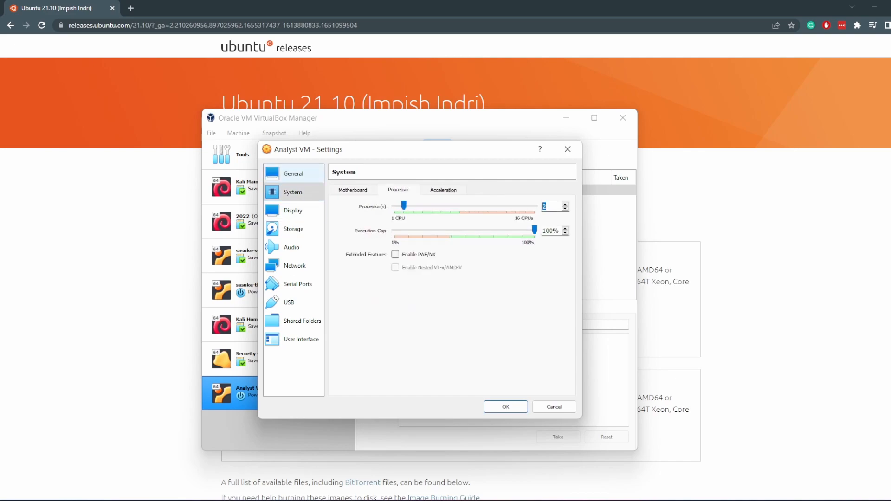
left_click(293, 211)
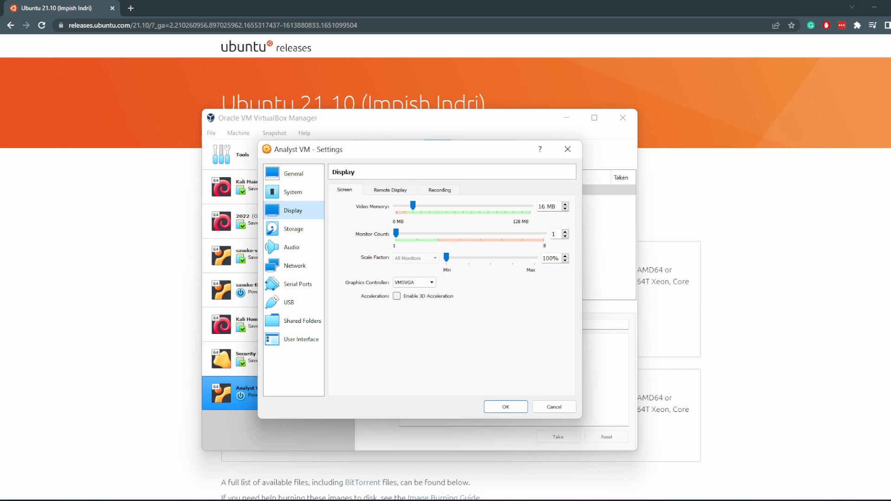
Step: After reviewing storage, attach network Adapter 1 to the NAT Network
left_click(294, 229)
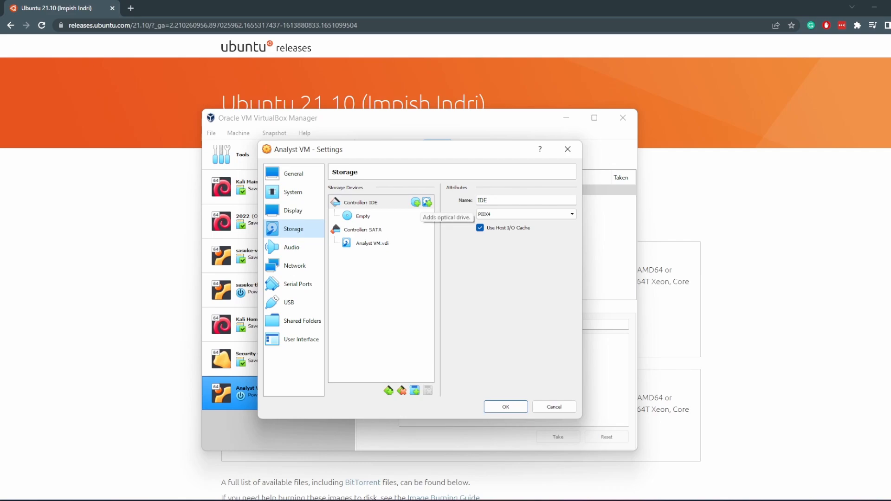
left_click(416, 201)
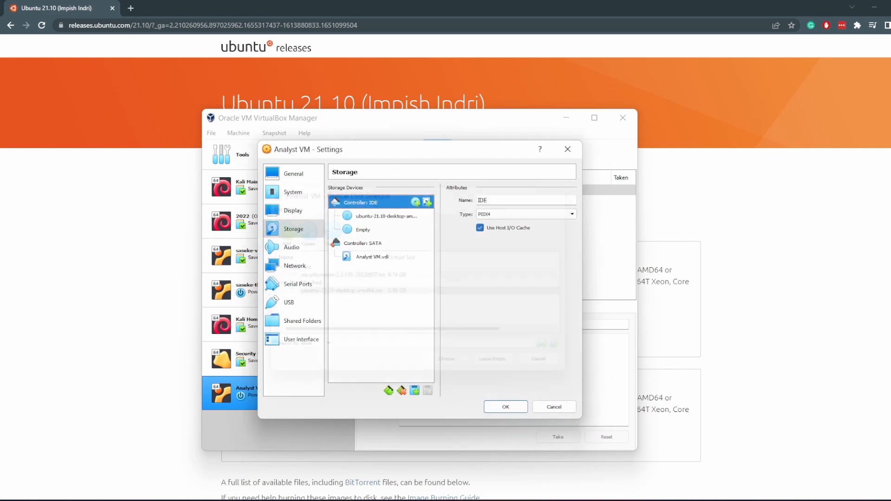
left_click(294, 265)
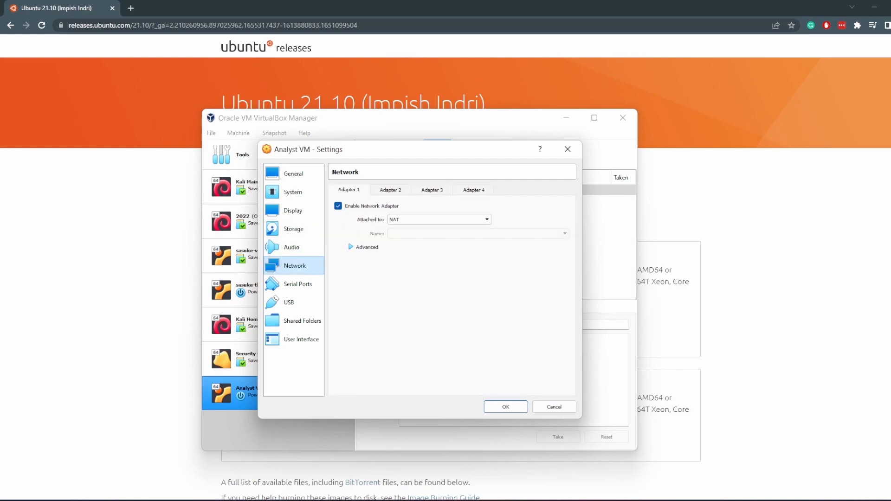
left_click(485, 219)
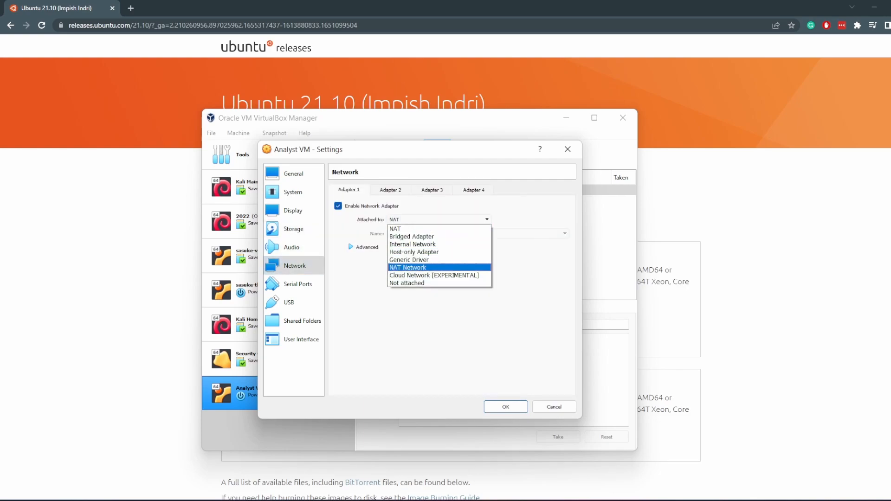
left_click(409, 267)
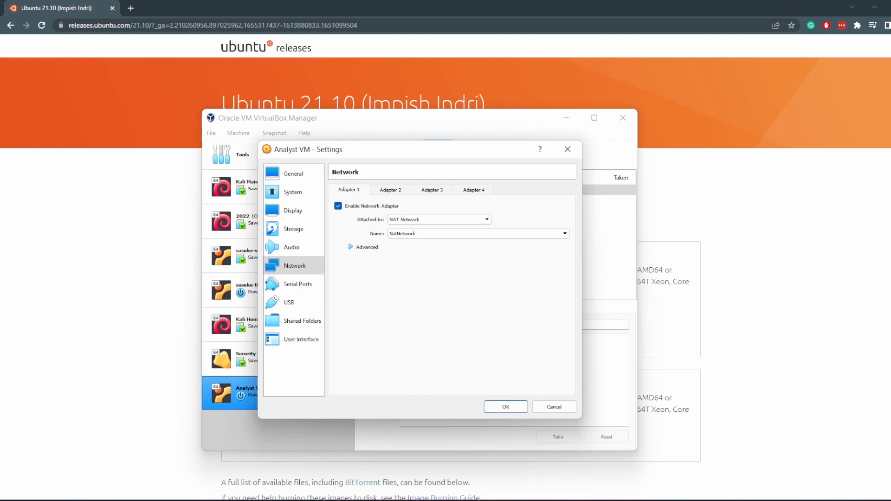
Step: Glance at serial ports, user interface and shared folders, then save the settings with OK
left_click(298, 284)
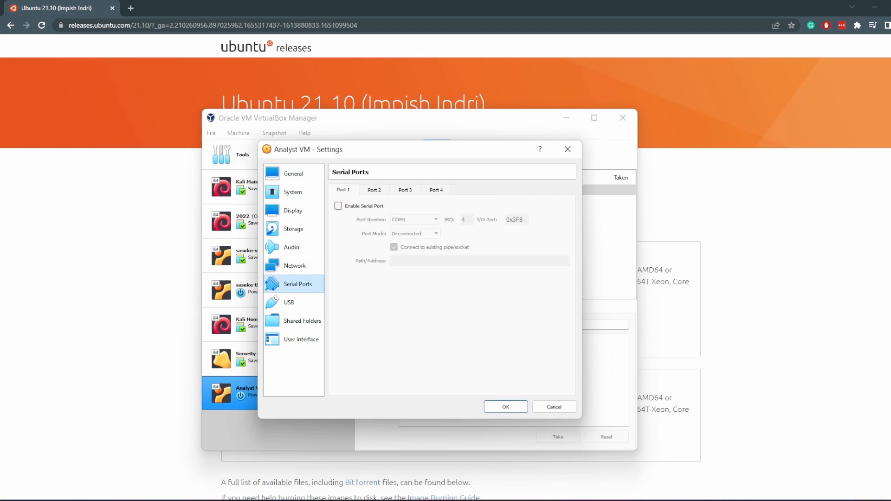
left_click(300, 340)
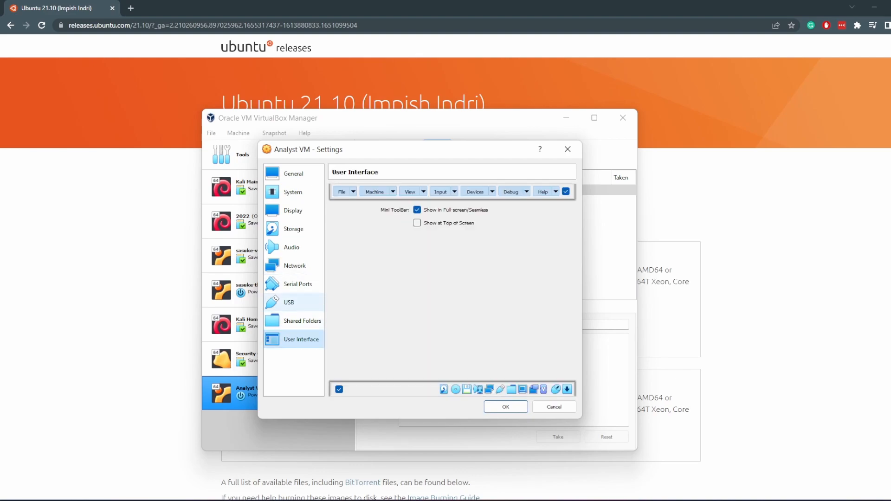
left_click(301, 320)
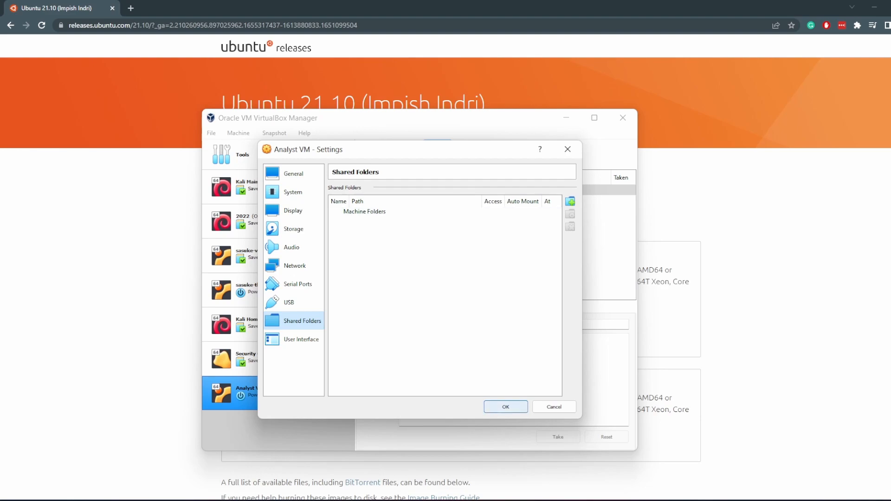
left_click(553, 406)
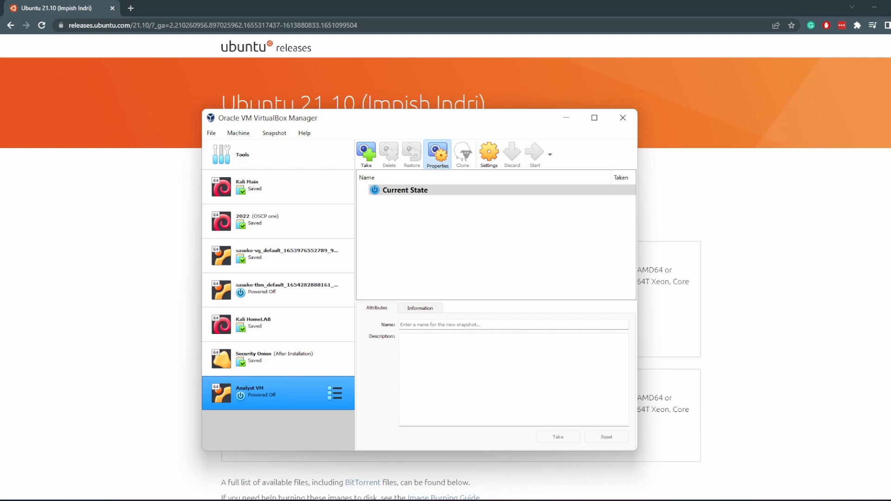
Step: Start Analyst VM, capture keyboard and mouse, and let it boot to the Ubuntu installer
left_click(532, 154)
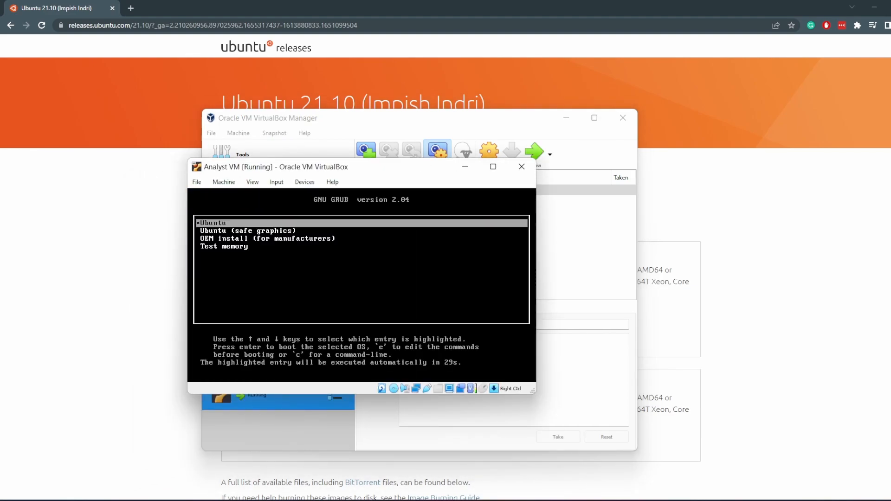
left_click(361, 267)
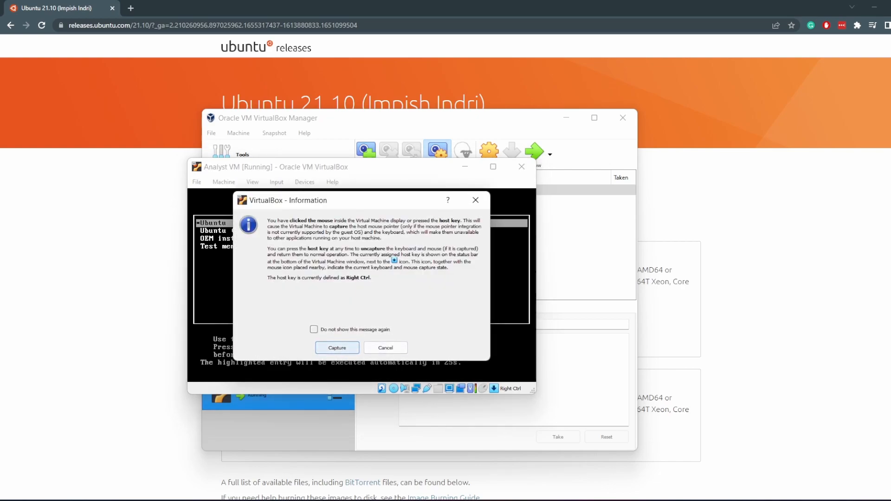
left_click(336, 348)
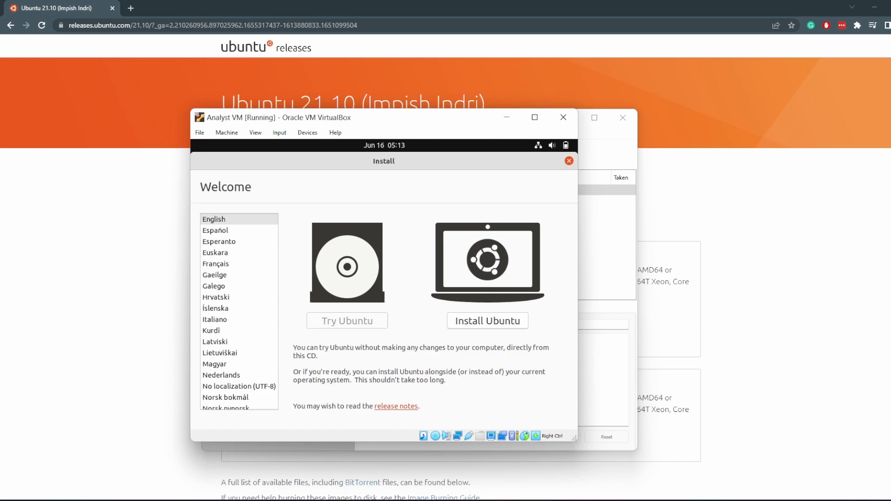
Step: Install Ubuntu with English (US) keyboard, minimal installation, erase disk, Chicago time zone
left_click(485, 321)
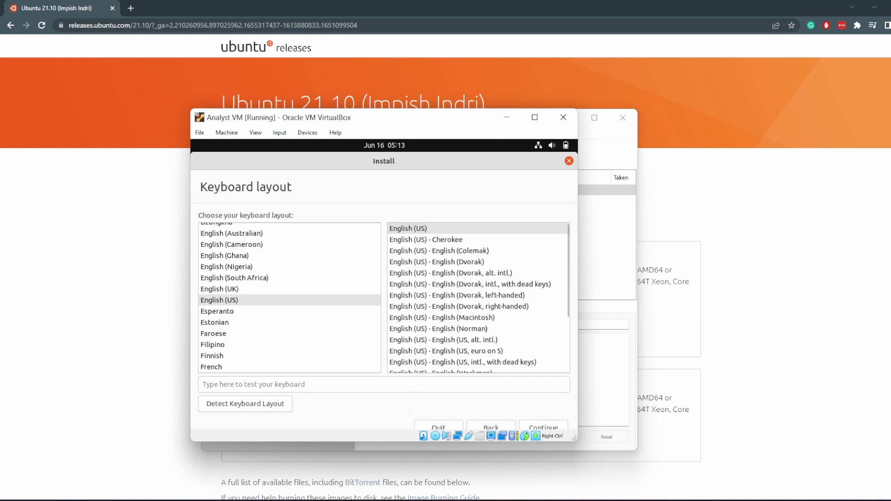
left_click(541, 429)
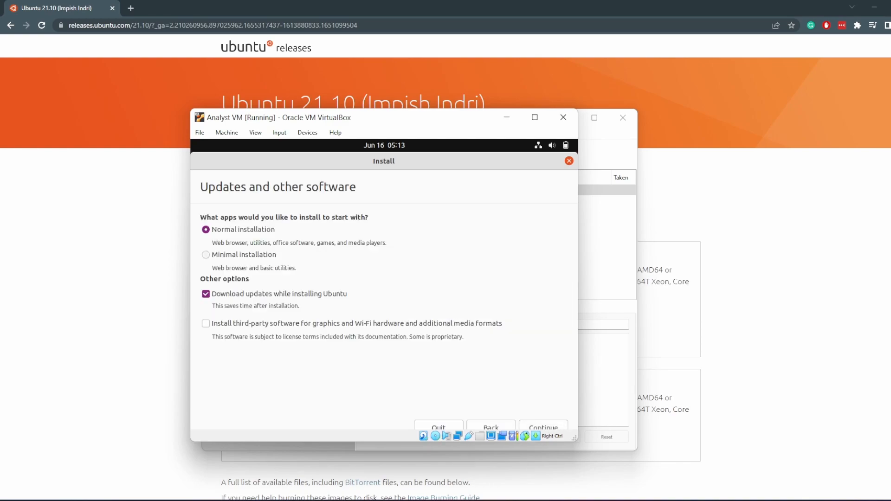
left_click(206, 255)
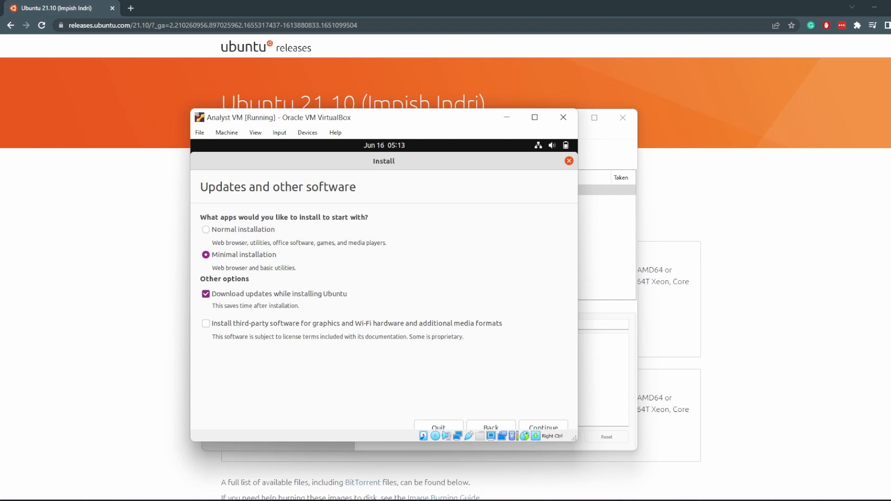
left_click(541, 427)
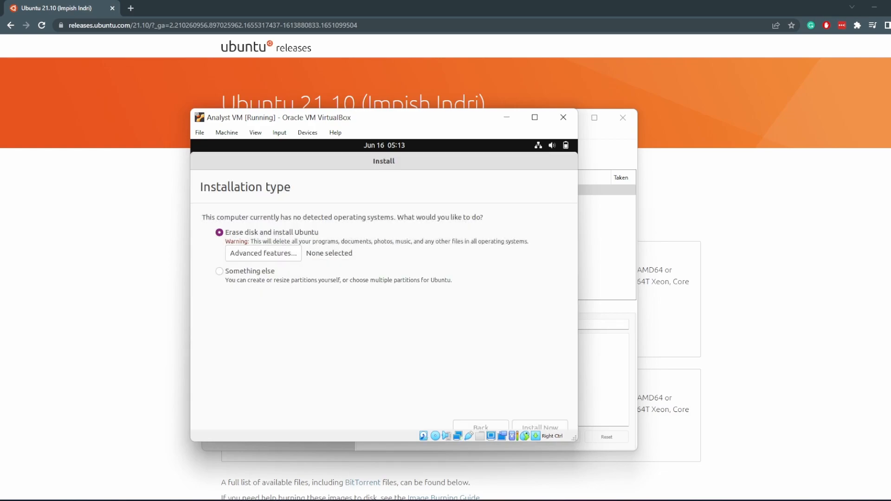
left_click(539, 426)
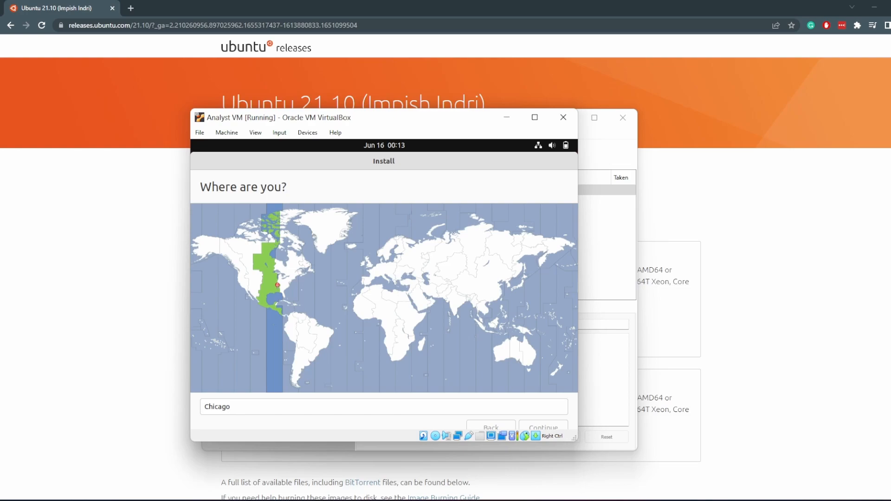
left_click(541, 428)
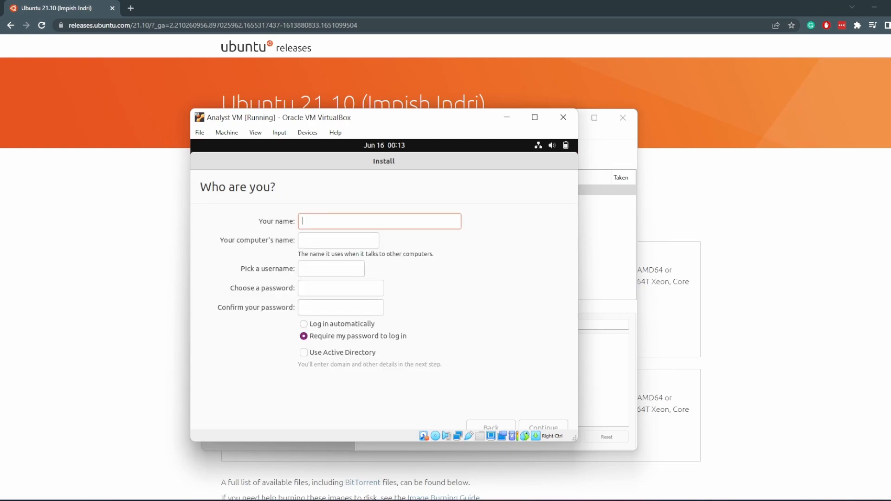
Step: Fill the user details with computer name analyst-vm, password and automatic login, and continue
type("T ad")
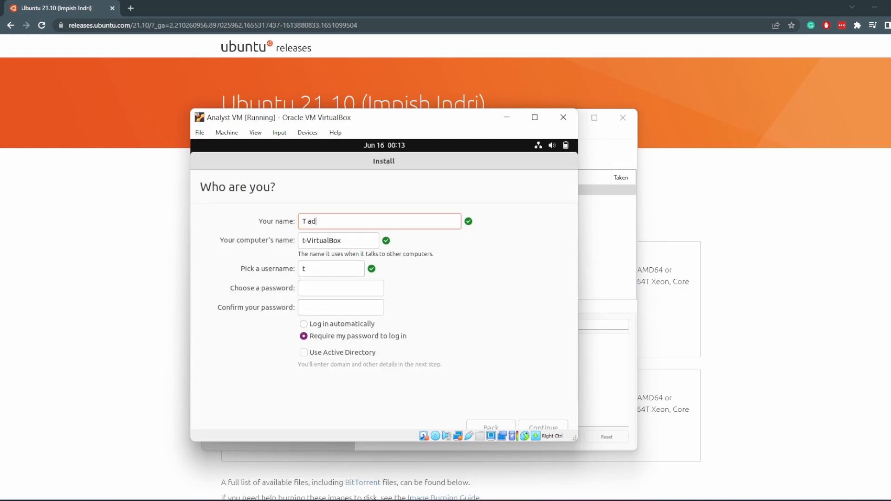
type("adi")
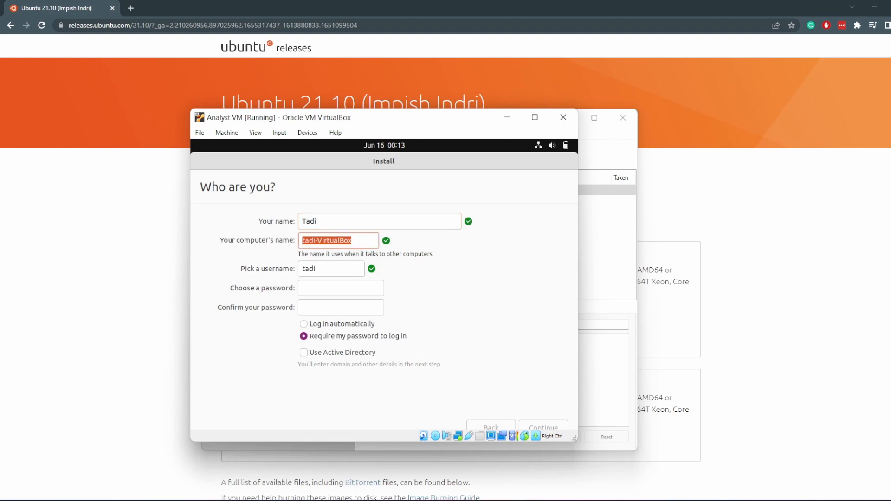
type("analyst-vm")
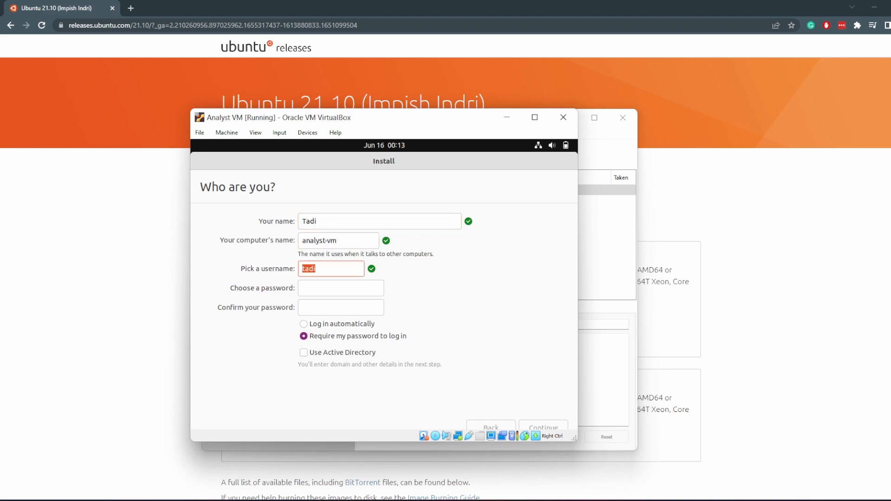
type("••")
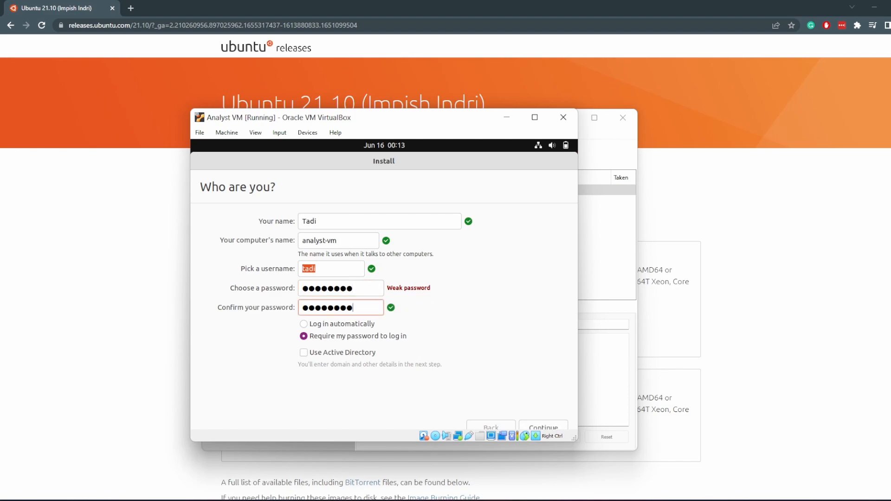
left_click(303, 324)
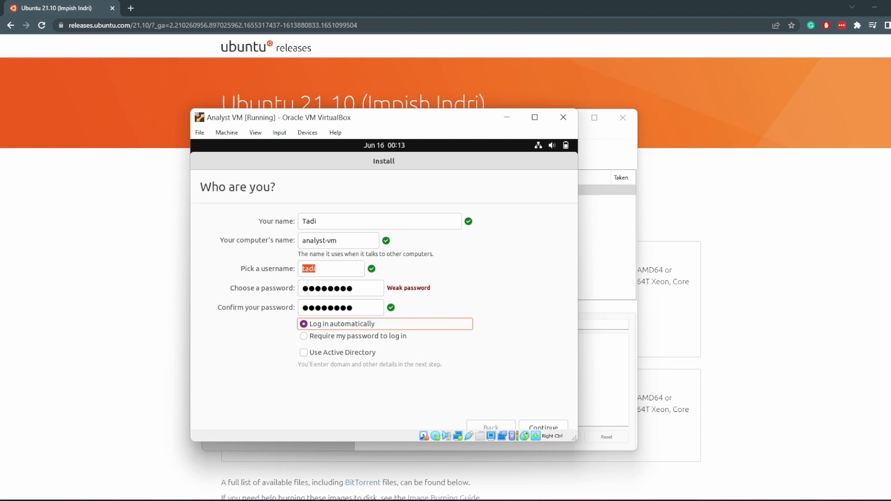
left_click(541, 427)
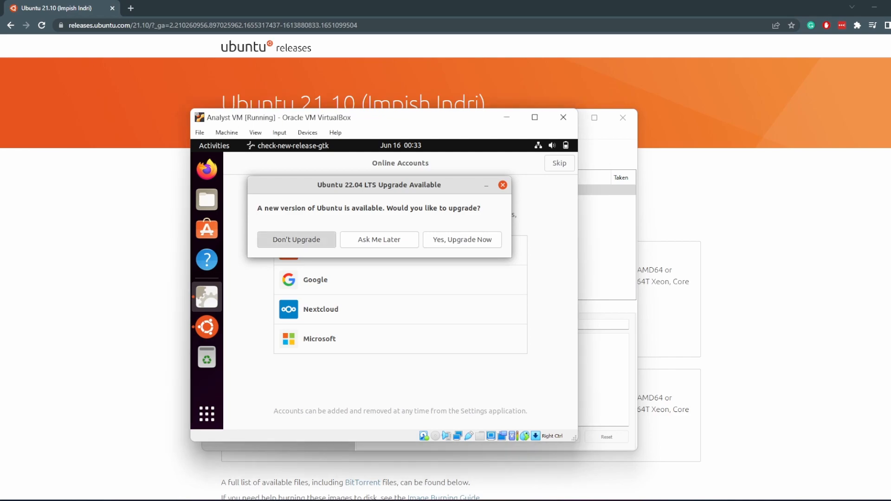
Step: Decline the Ubuntu 22.04 upgrade and skip through the welcome wizard without sending system info
left_click(296, 239)
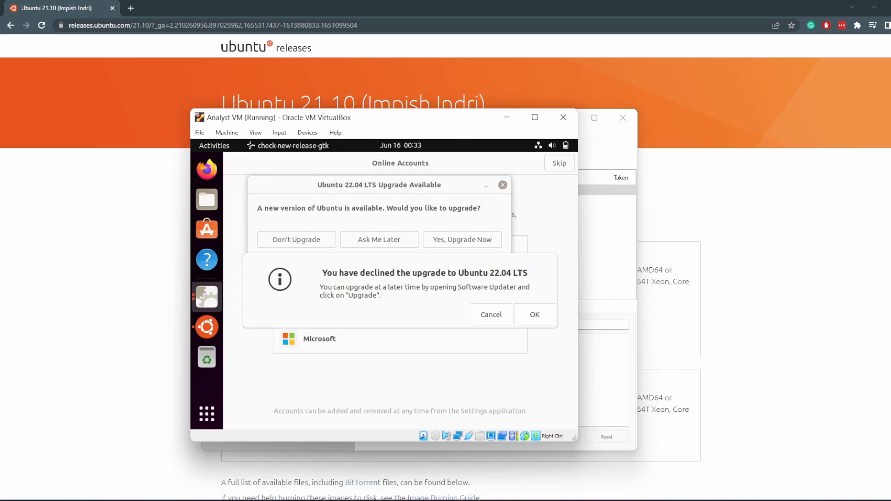
left_click(533, 315)
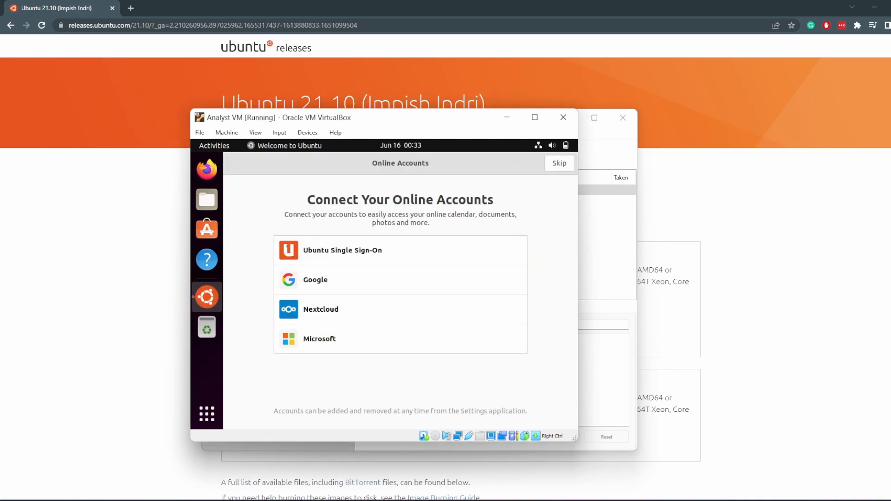
left_click(558, 163)
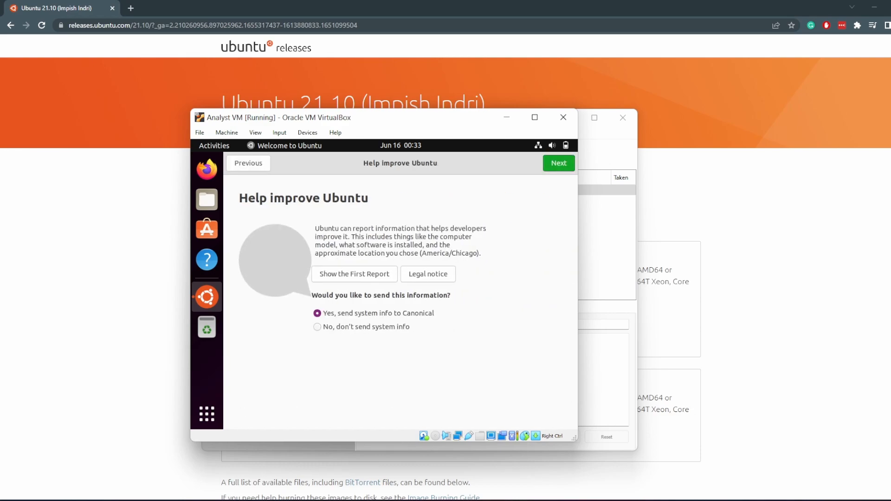
left_click(318, 327)
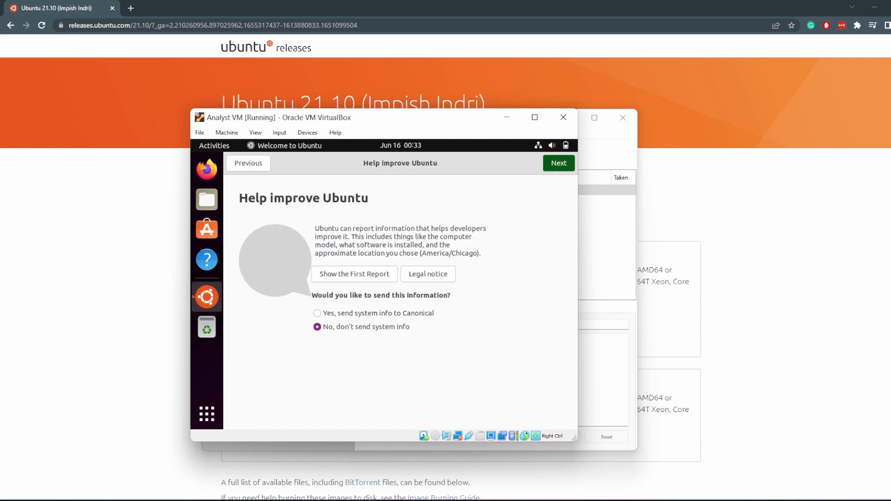
left_click(558, 163)
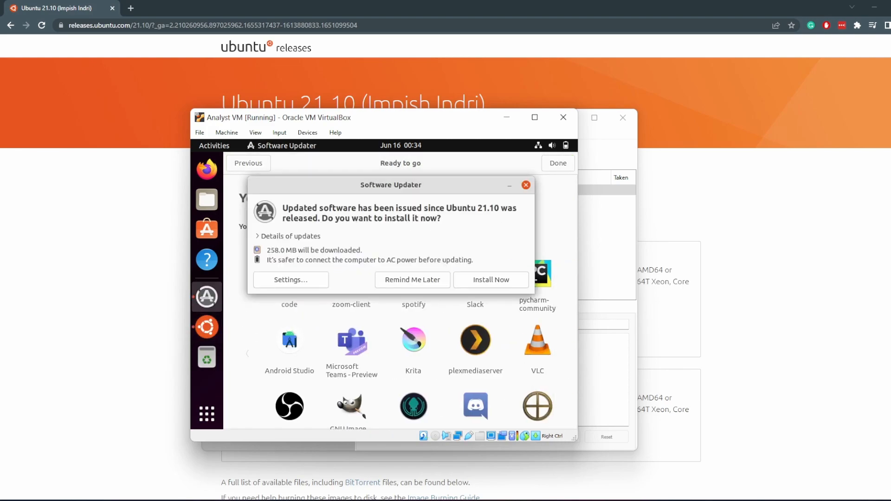
left_click(524, 185)
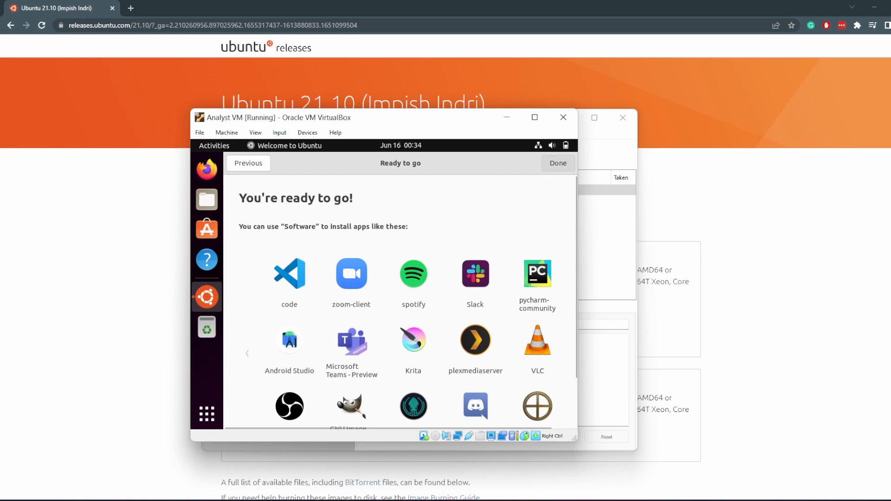
left_click(555, 163)
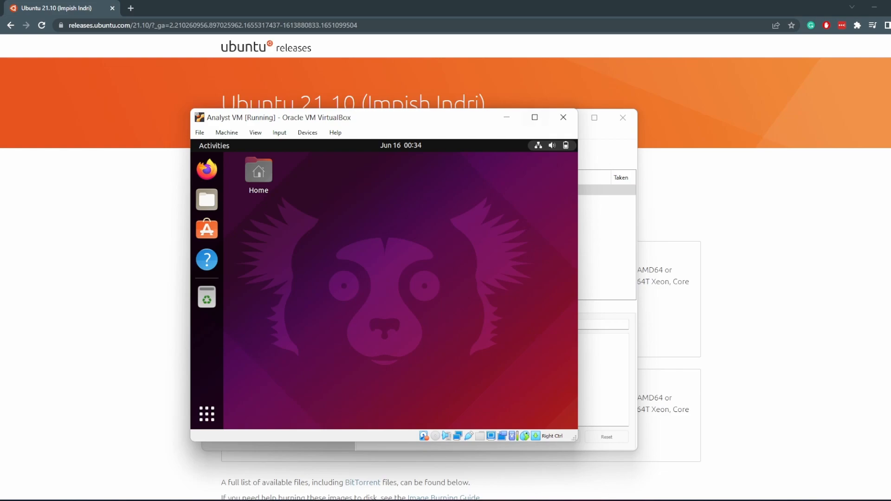
Step: Launch Terminal from applications, add it to favourites, and run sudo apt update
left_click(534, 118)
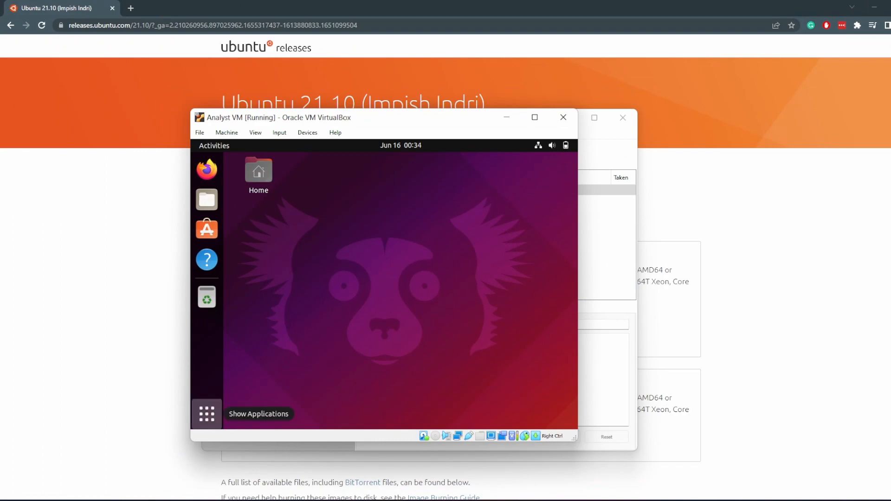
left_click(206, 414)
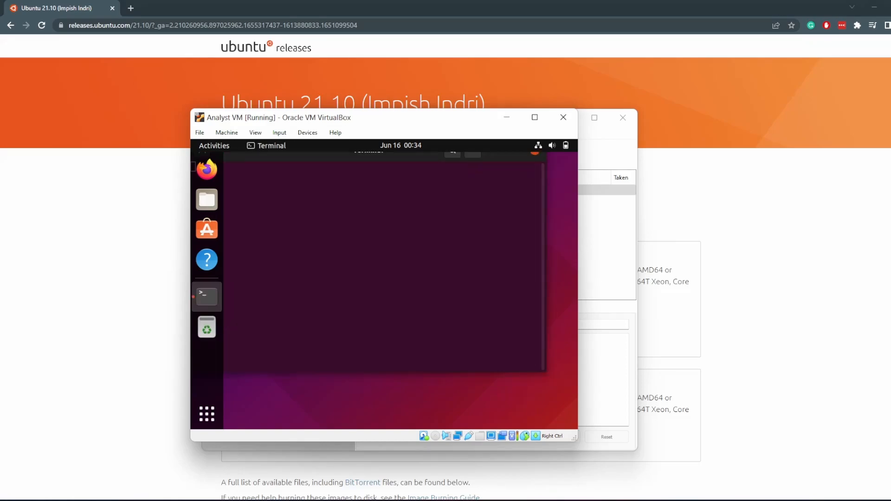
right_click(206, 296)
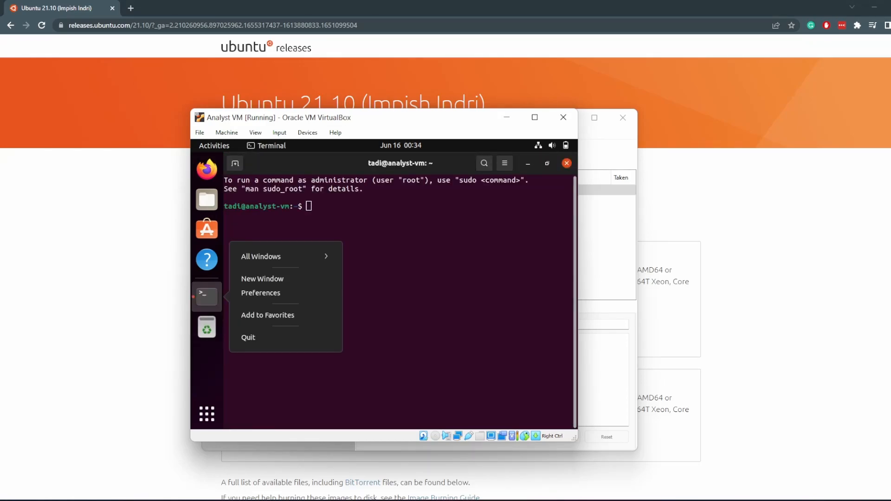
left_click(267, 315)
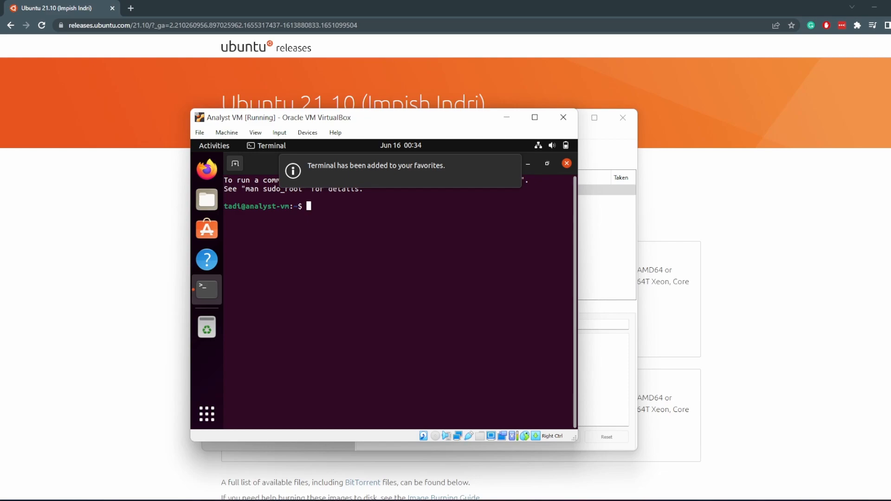
type("sudo apt update")
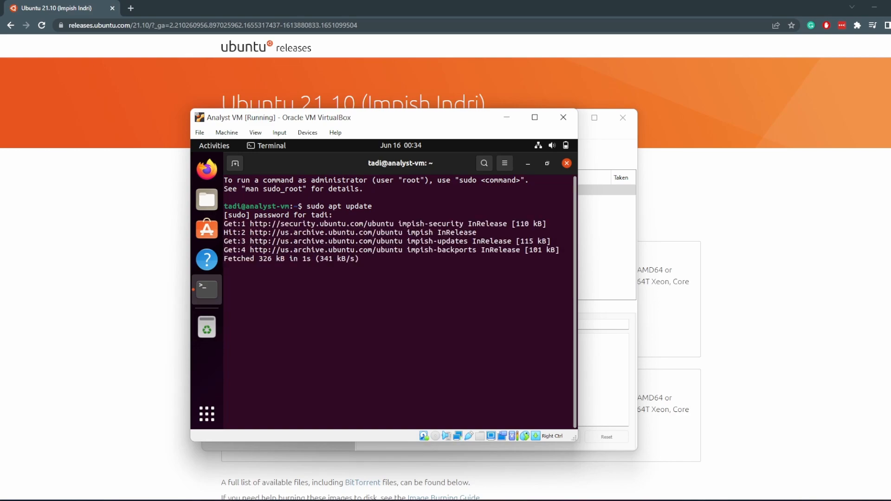
key("Return")
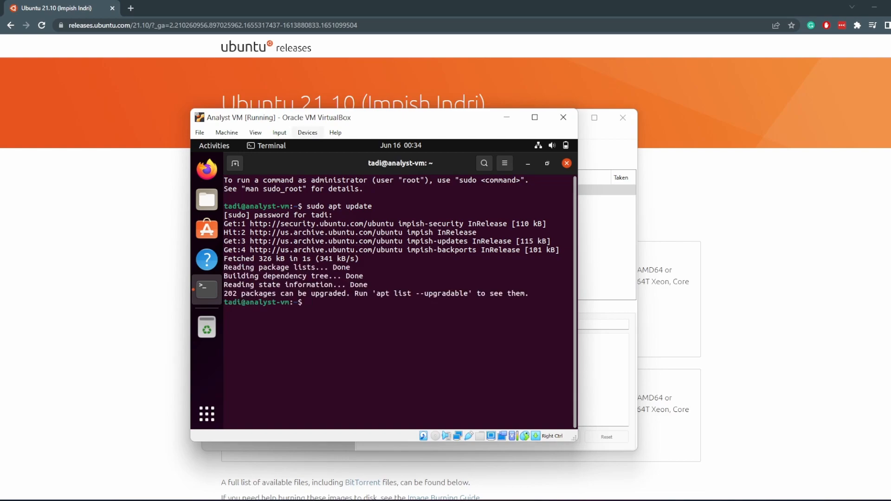
Step: Insert the Guest Additions CD image via Devices, run its autorun and authenticate as superuser
left_click(307, 132)
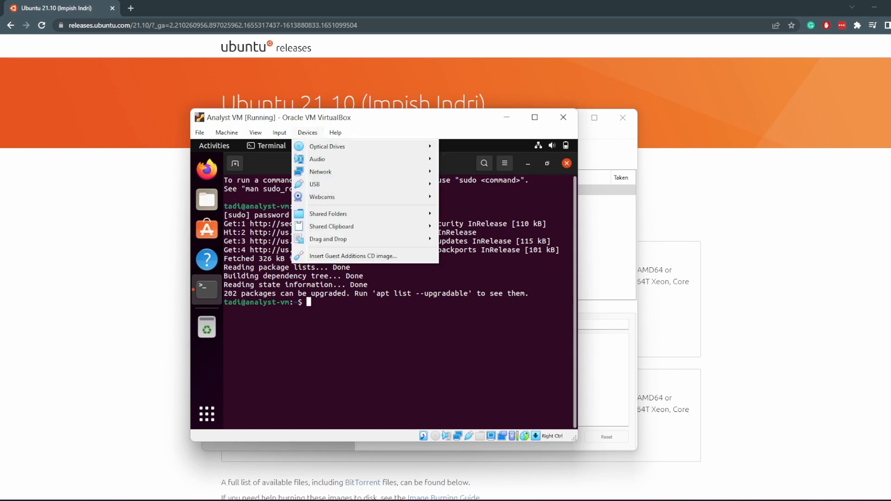
mouse_move(352, 256)
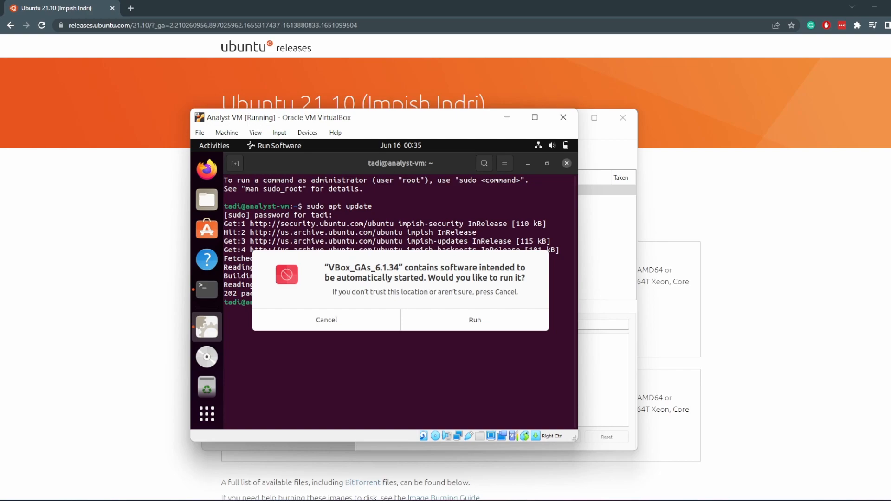
left_click(474, 320)
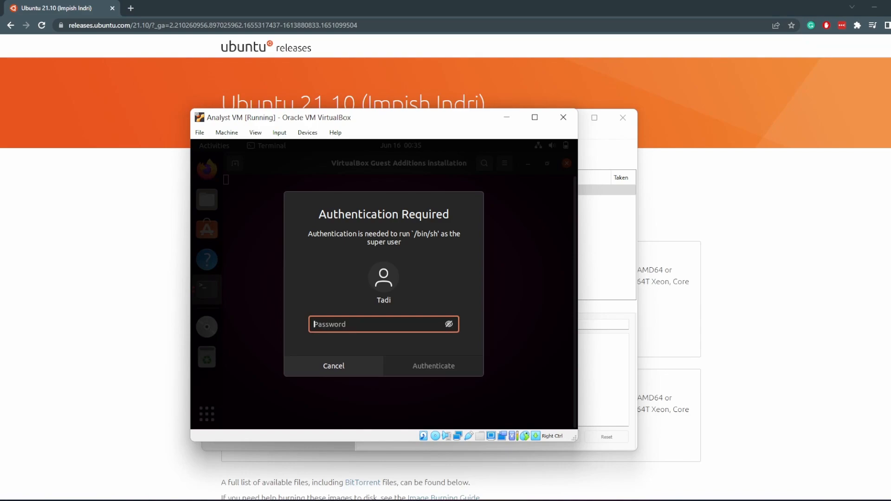
left_click(433, 365)
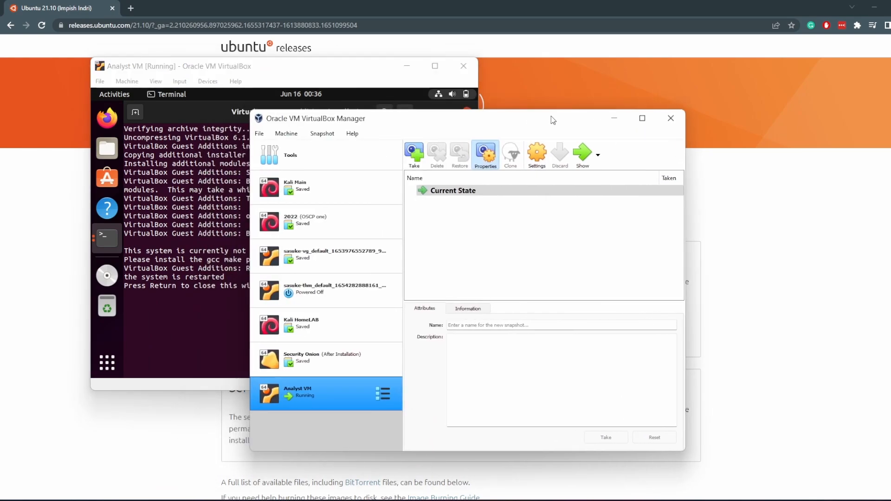
Step: Select Security Onion in the manager, then close the installer in Analyst VM and reboot it
left_click(321, 358)
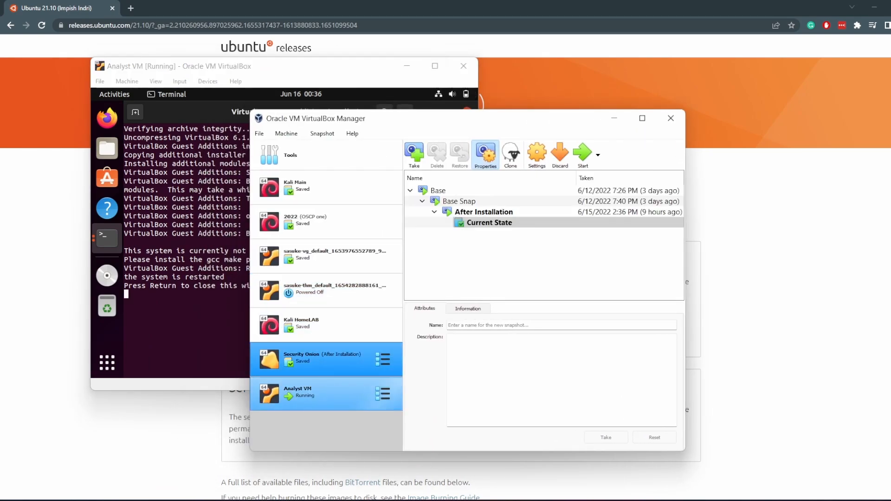
left_click(321, 357)
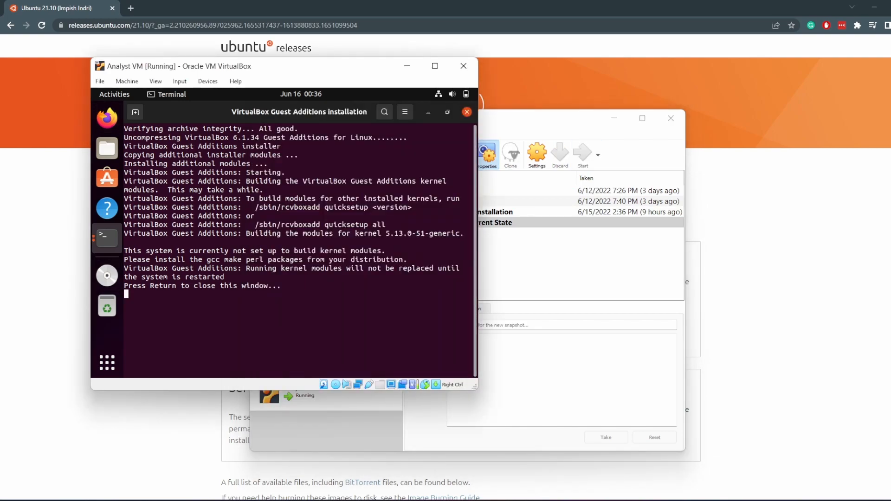
key("Return")
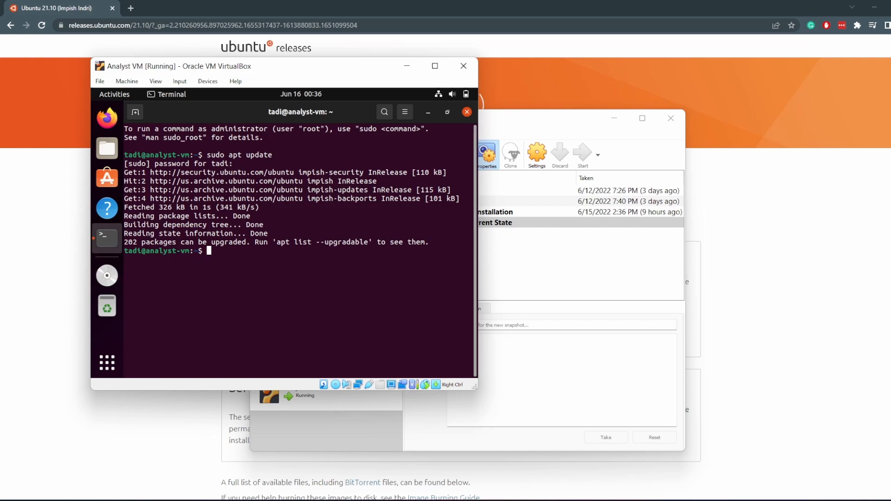
type("reboot")
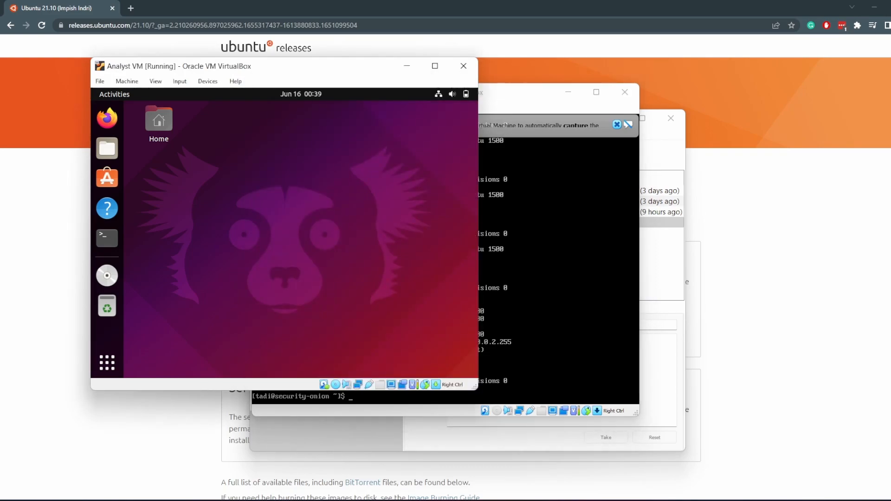
Step: Launch Firefox in the Analyst guest and enter the Security Onion address 10.0.2.22
left_click(435, 66)
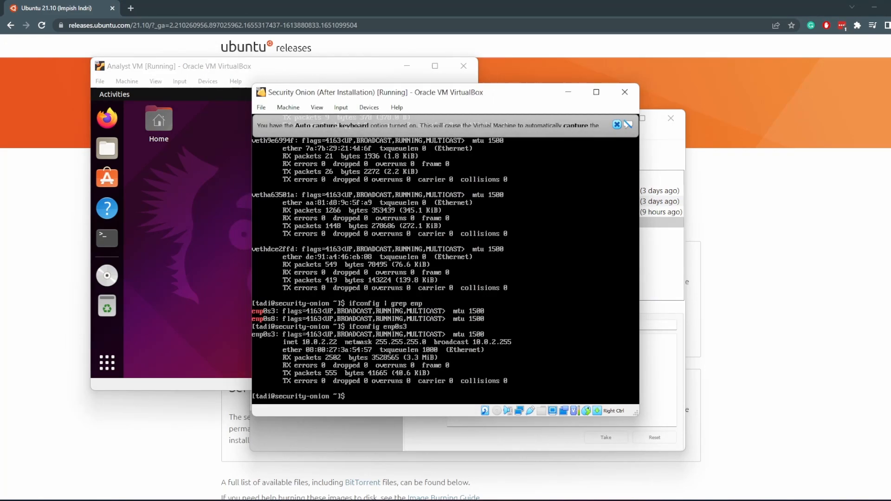
left_click(616, 124)
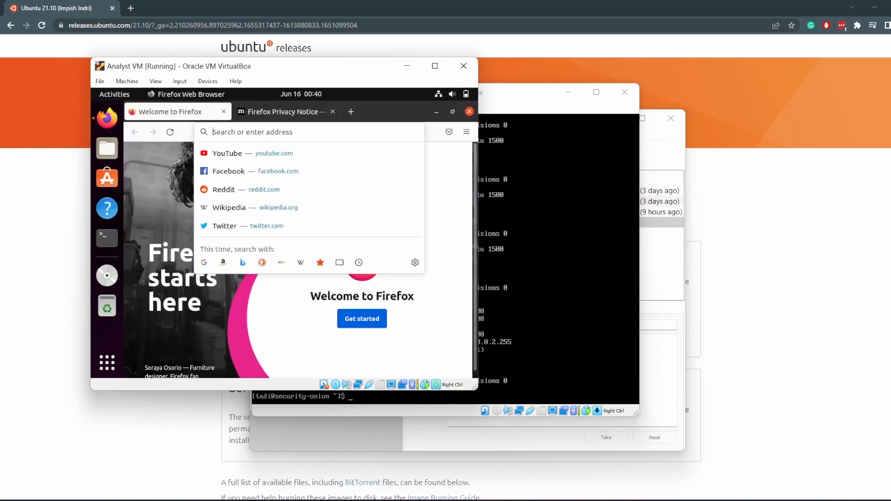
type("10.0.2.22")
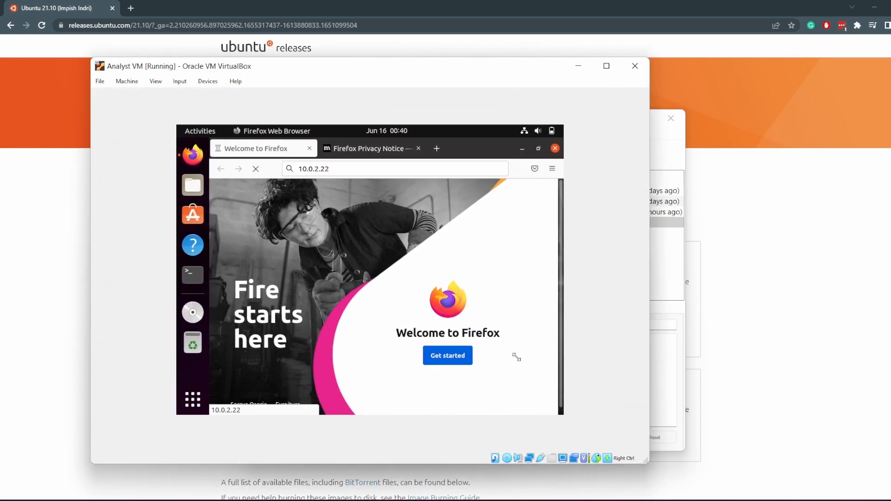
mouse_move(477, 216)
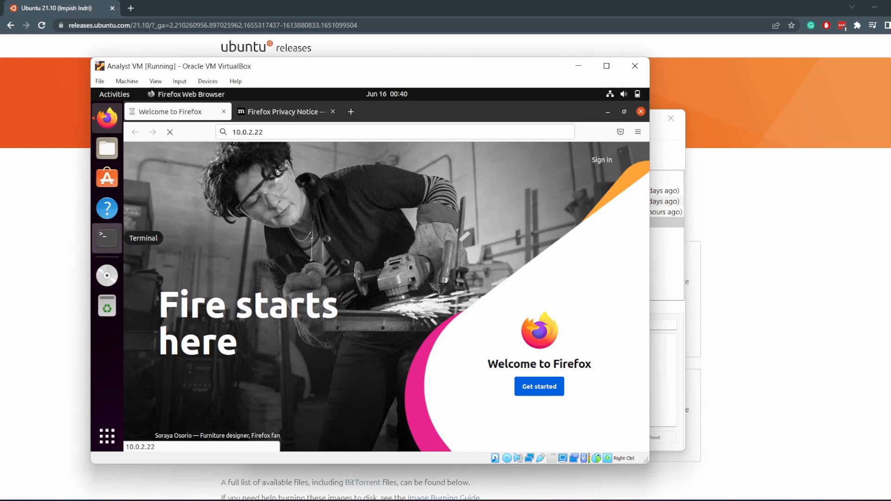
Step: Find the Analyst guest's address 10.0.2.27 from a terminal
left_click(107, 237)
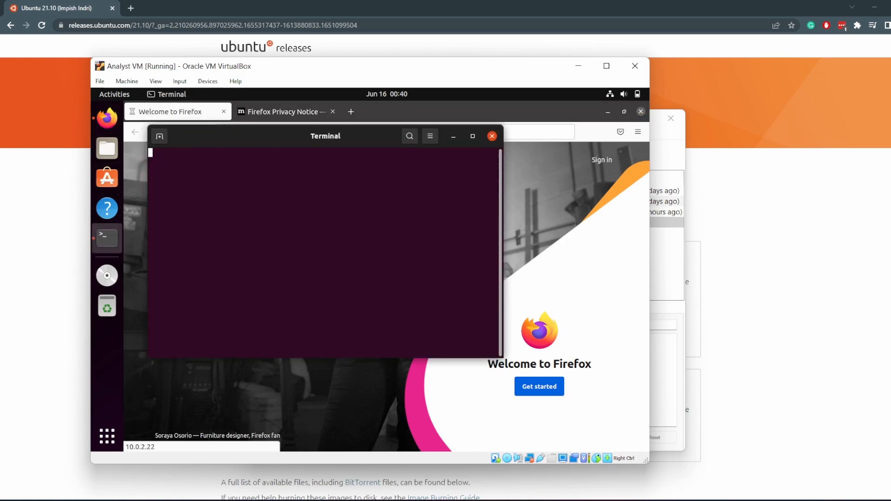
type("t0p")
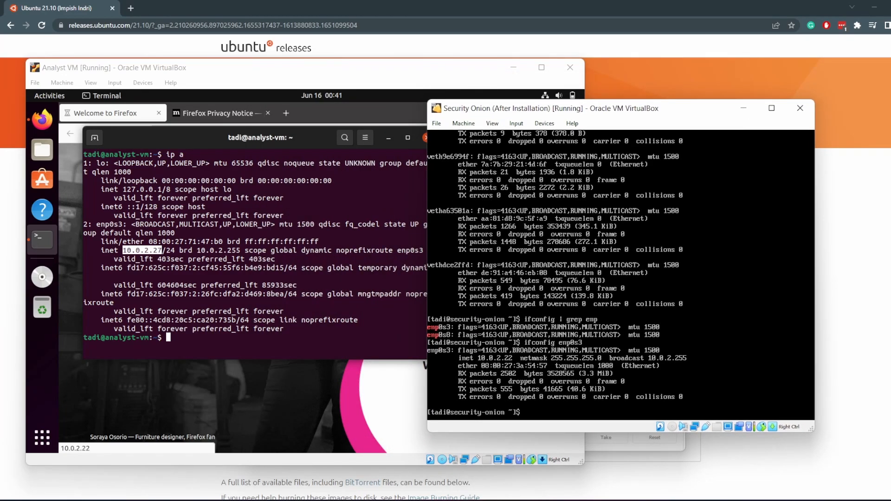
Step: Run sudo so-allow on Security Onion, choosing the analyst role for 10.0.2.27
type("sudo so-allow")
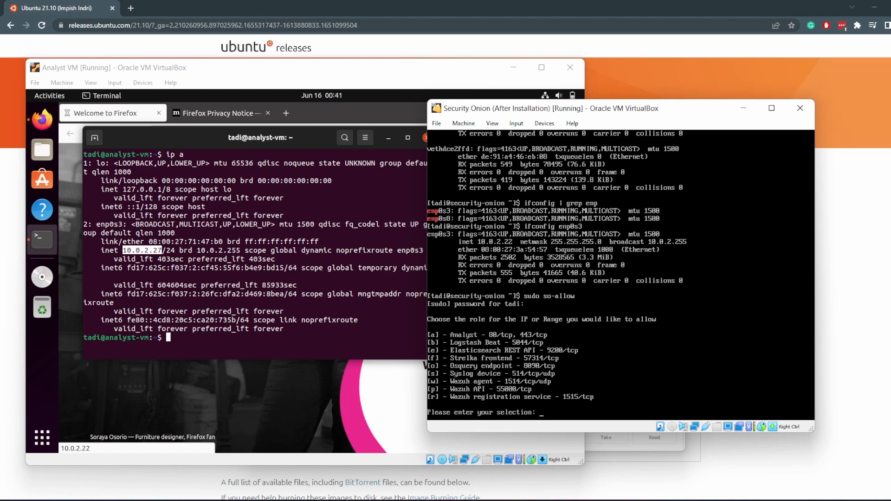
type("a")
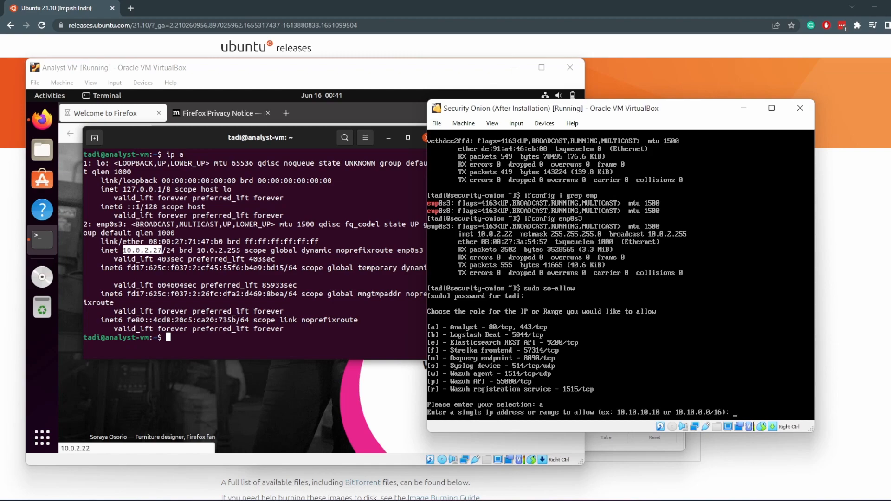
type("10.0.2.")
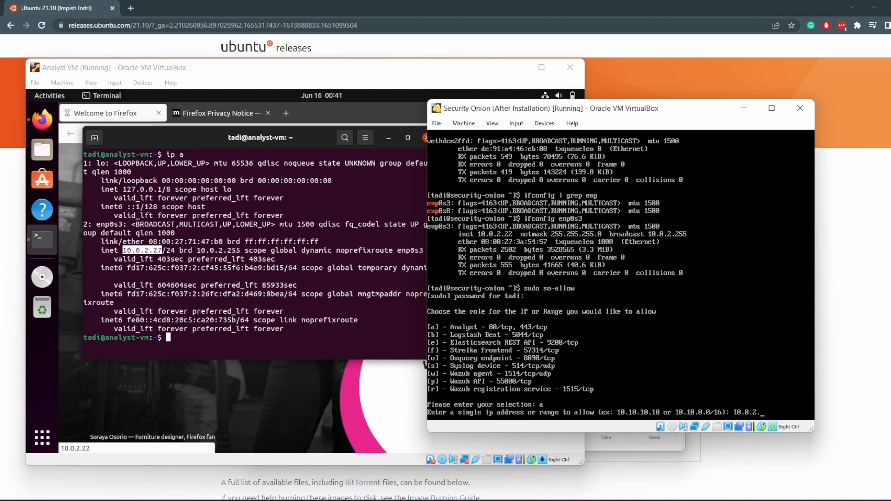
type("27")
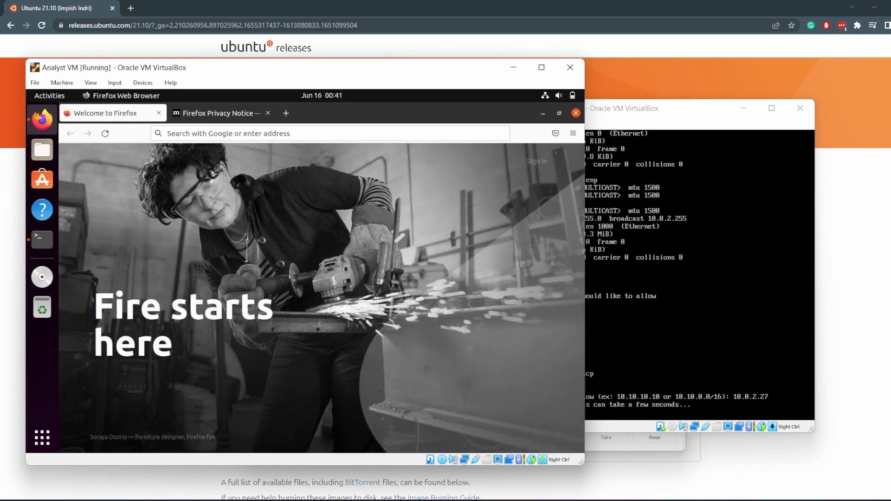
Step: Accept the certificate risk for 10.0.2.22 so the Security Onion login page loads
type("10.0.2.22")
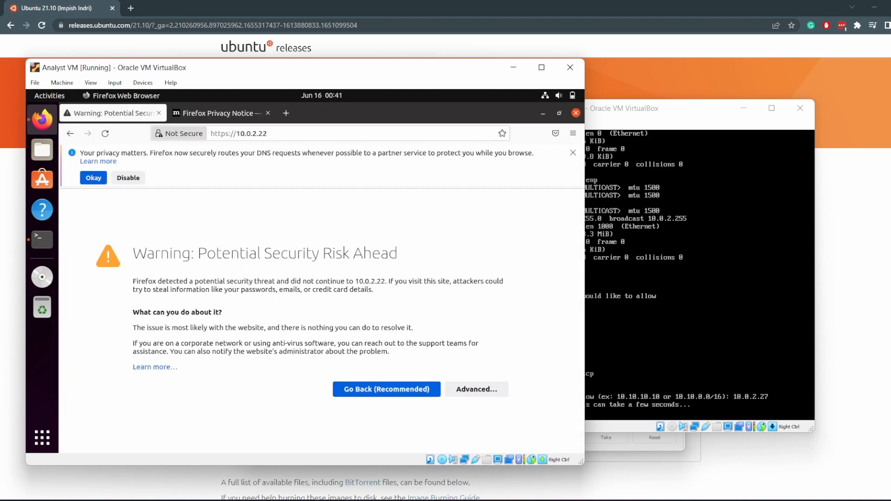
left_click(573, 153)
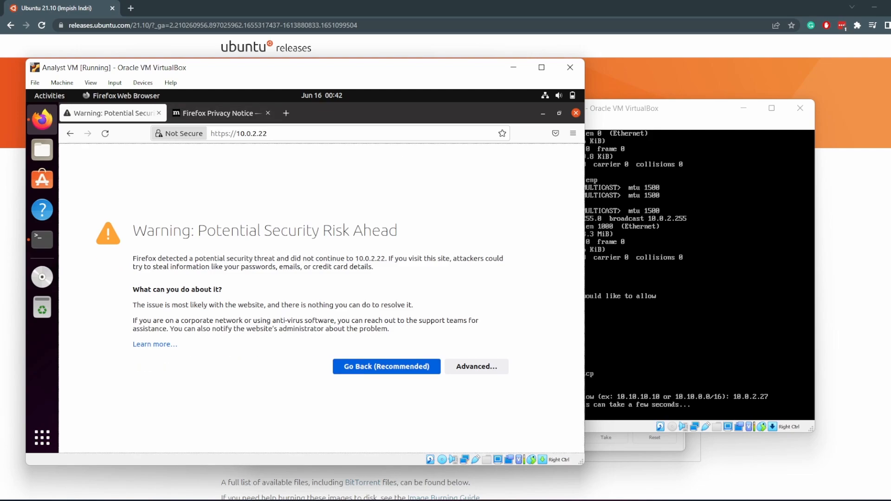
left_click(475, 366)
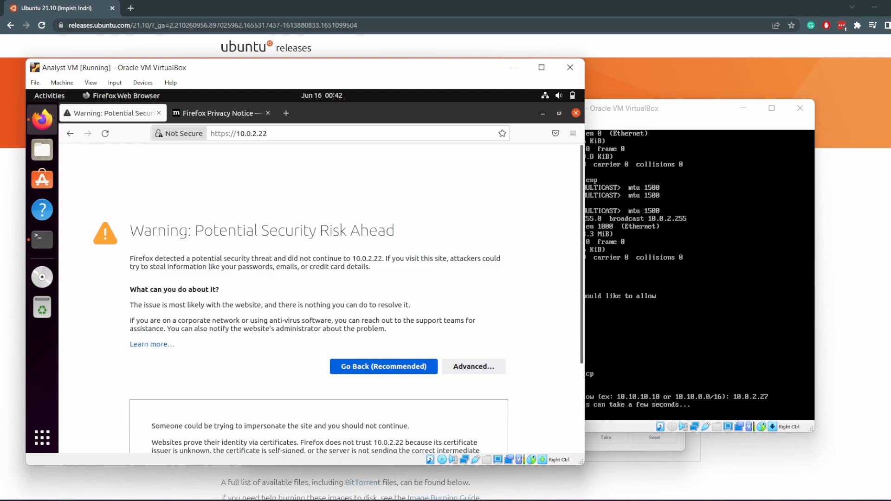
left_click(472, 365)
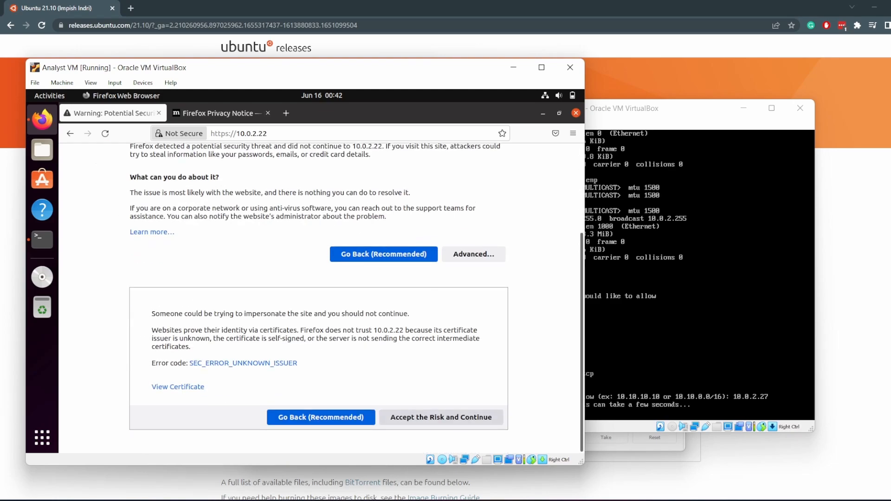
left_click(441, 420)
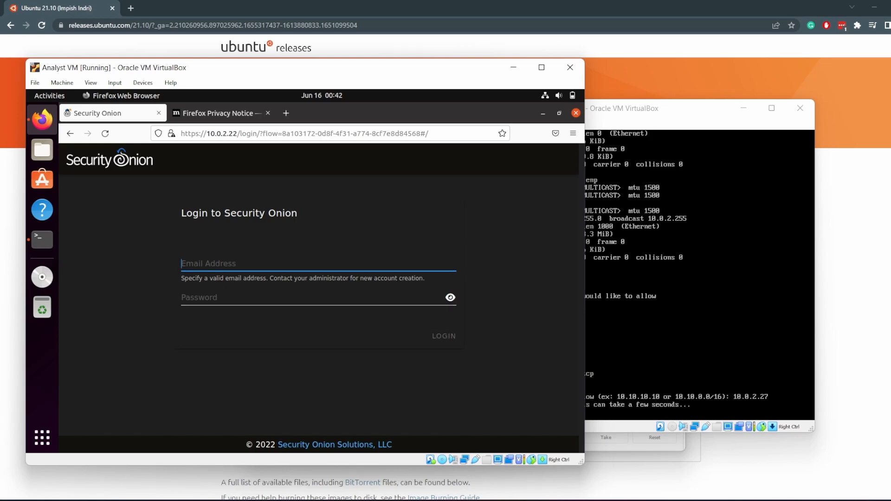
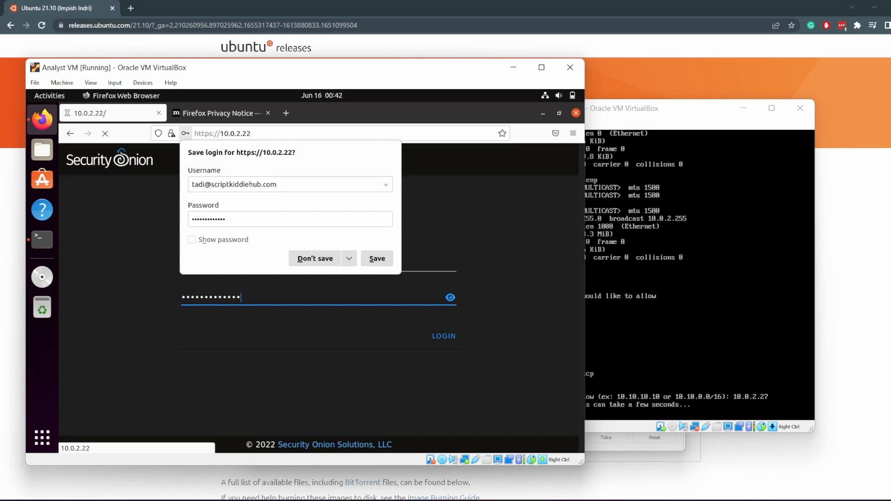
Step: Sign in to Security Onion with the tadi email and password, declining to save the login
left_click(443, 336)
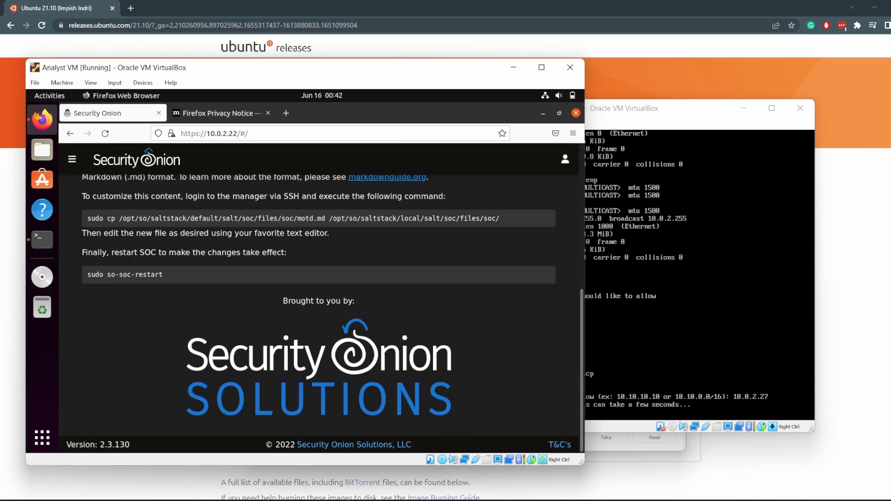
left_click(540, 66)
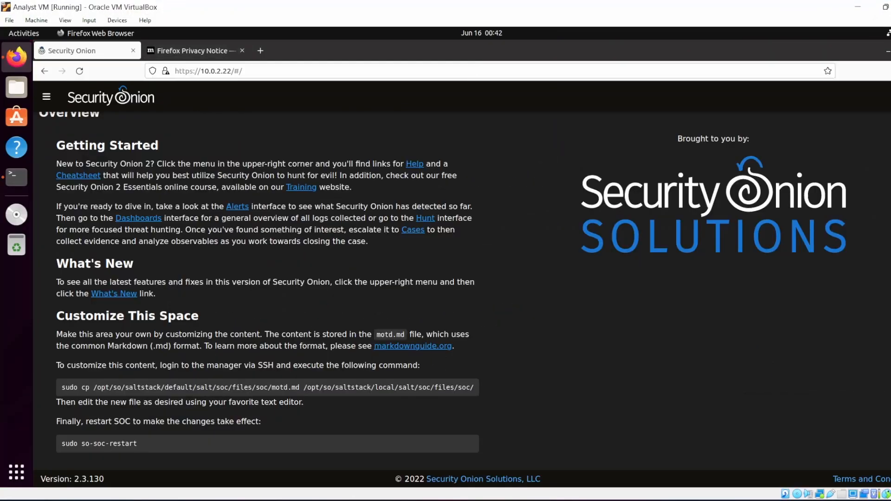
Step: Browse the Alerts, Hunt and PCAP views from the navigation sidebar
left_click(46, 96)
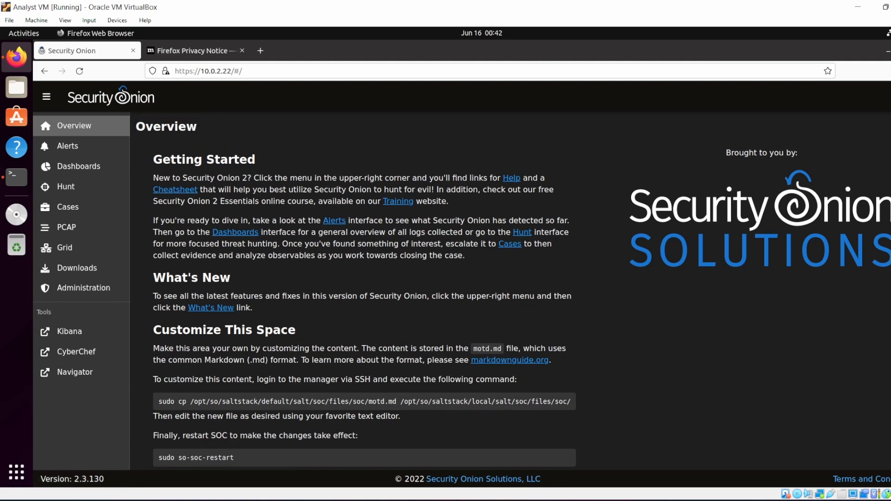
left_click(67, 146)
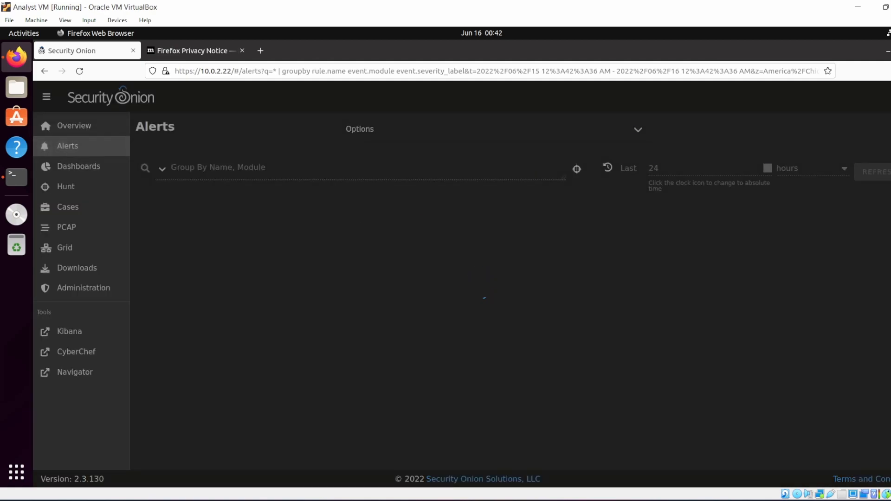
left_click(78, 166)
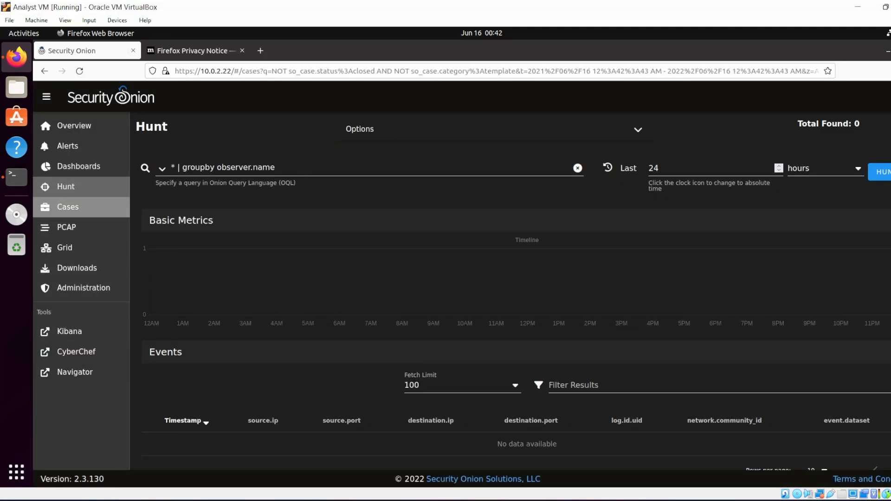
left_click(66, 226)
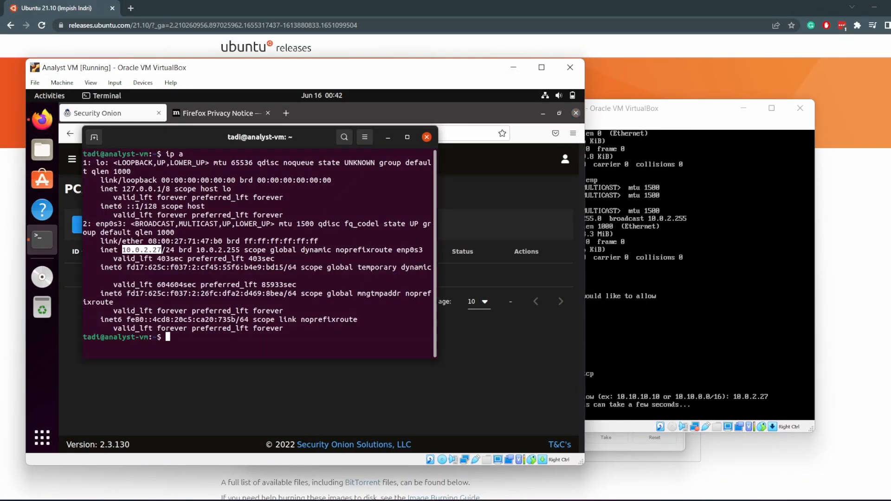
Step: SSH as tadi to the Security Onion server at 10.0.2.22, accepting its fingerprint, and confirm with whoami
type("ssh")
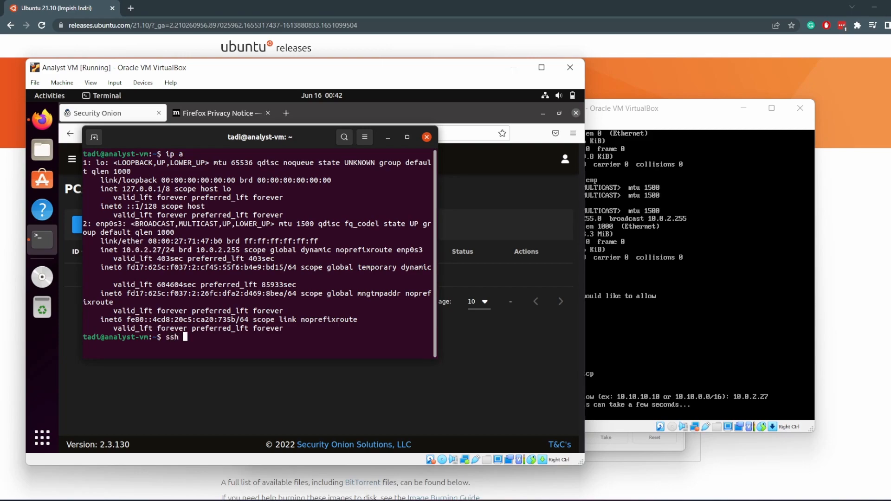
type("tadi@")
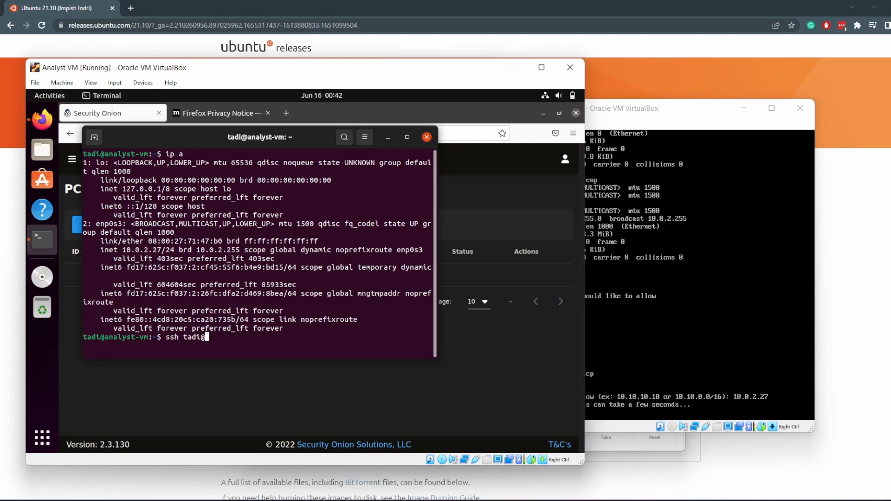
type("10.0.2.22")
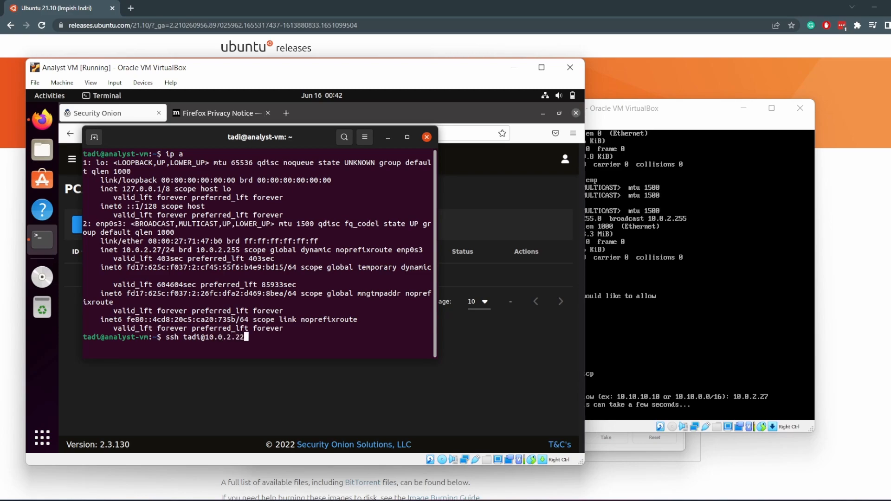
key("Return")
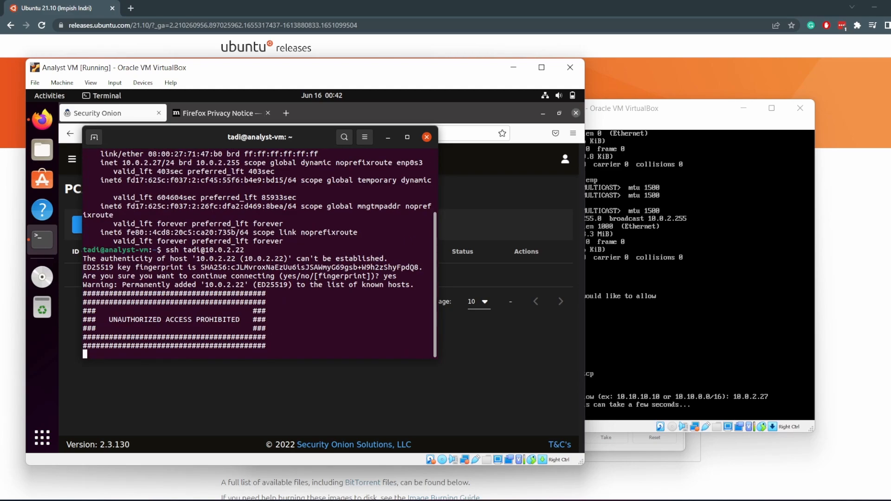
key("Return")
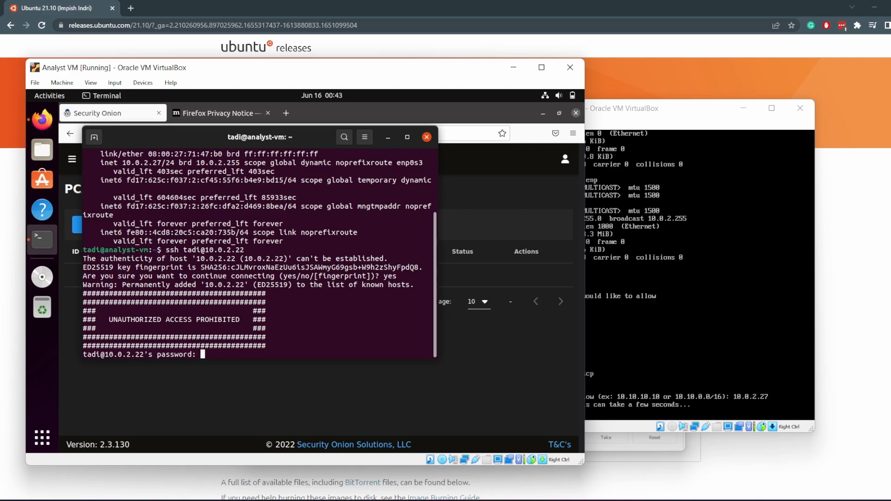
type("whoami")
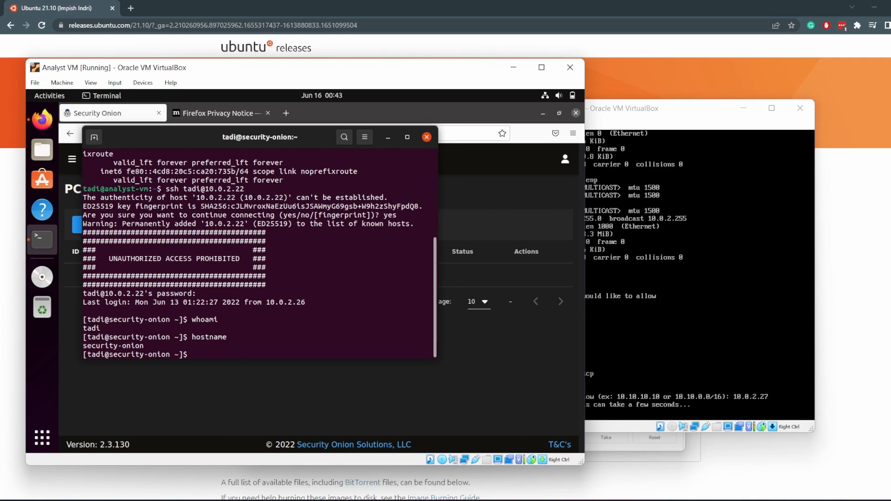
Step: Check the home directory with ls and pwd, then create a pcaps folder and cd into it
type("ls")
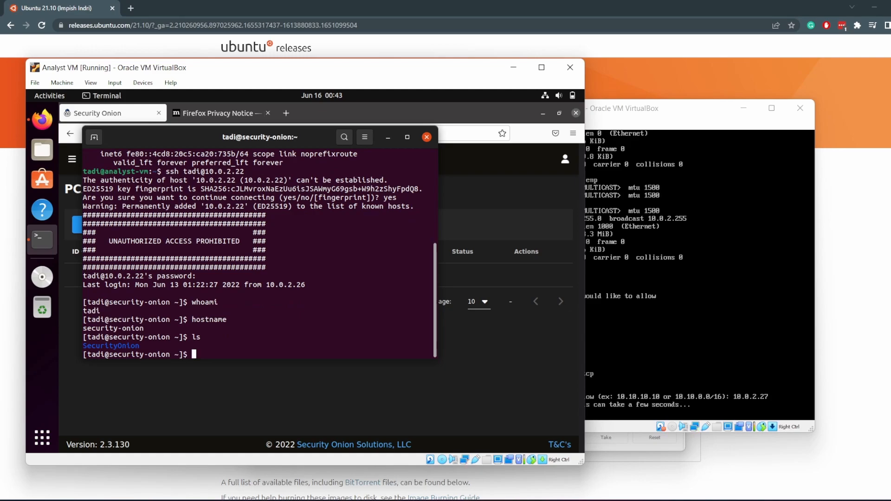
type("pwd")
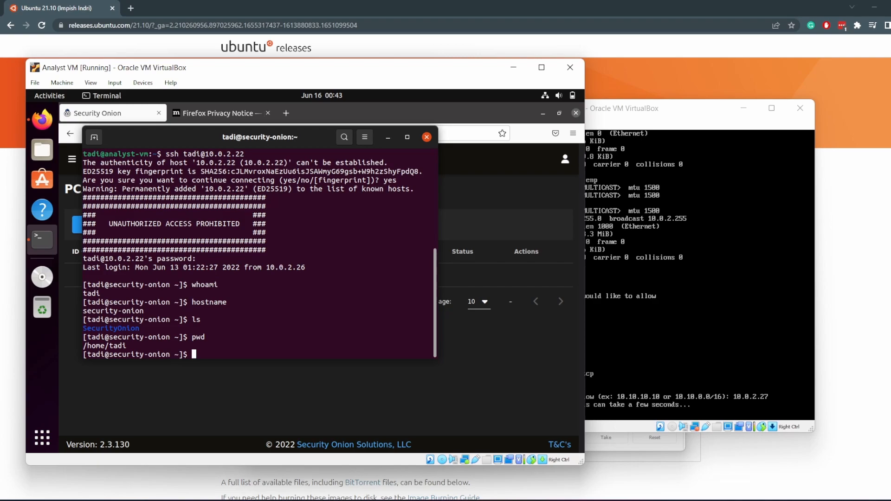
type("mkdir")
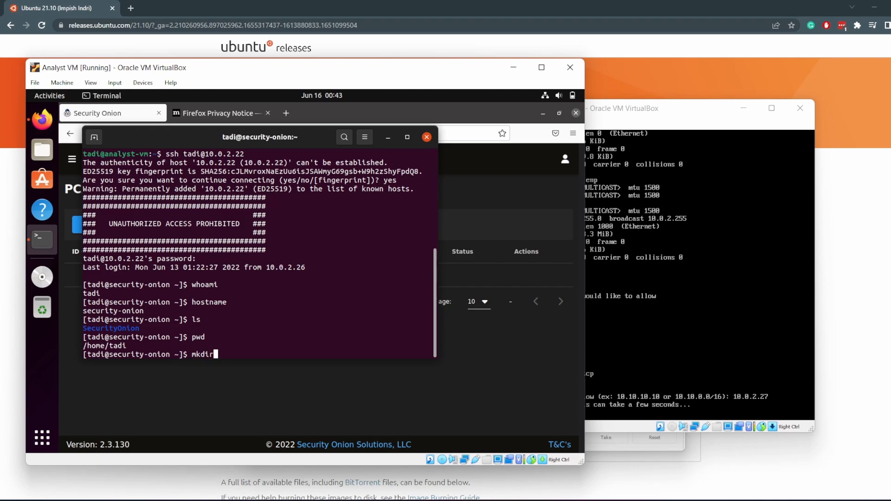
type("pcaps")
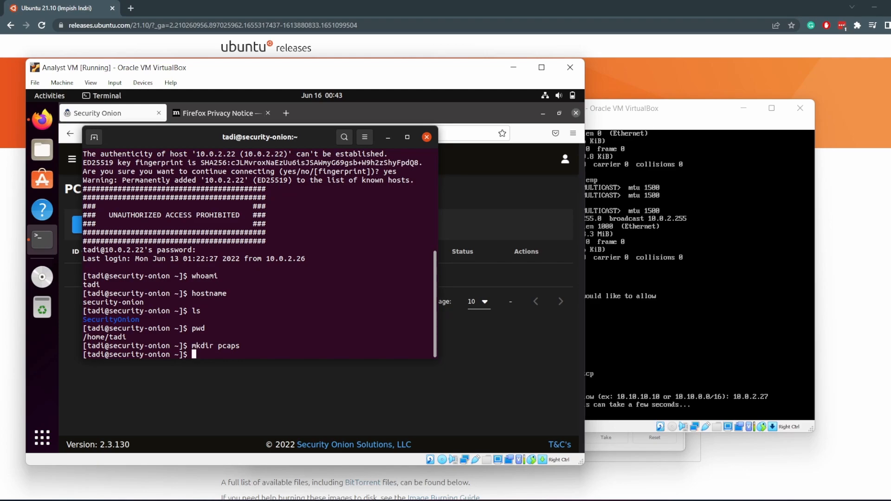
type("cd")
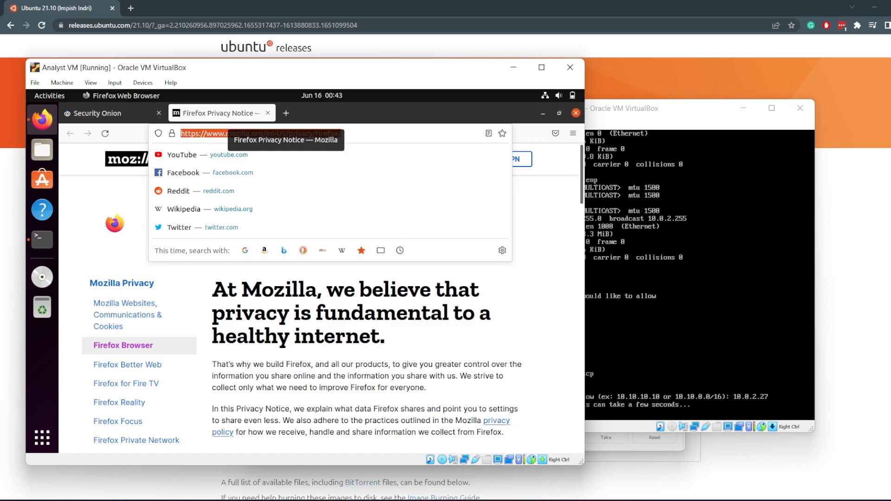
Step: Search for malware traffic analysis, open the Burnincandle exercise and get the pcap zip link options
type("malware tra")
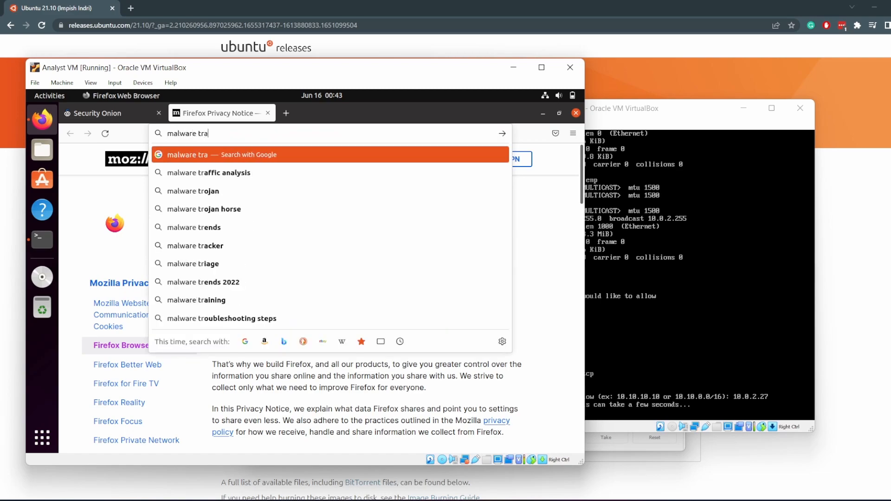
type("ffic analys")
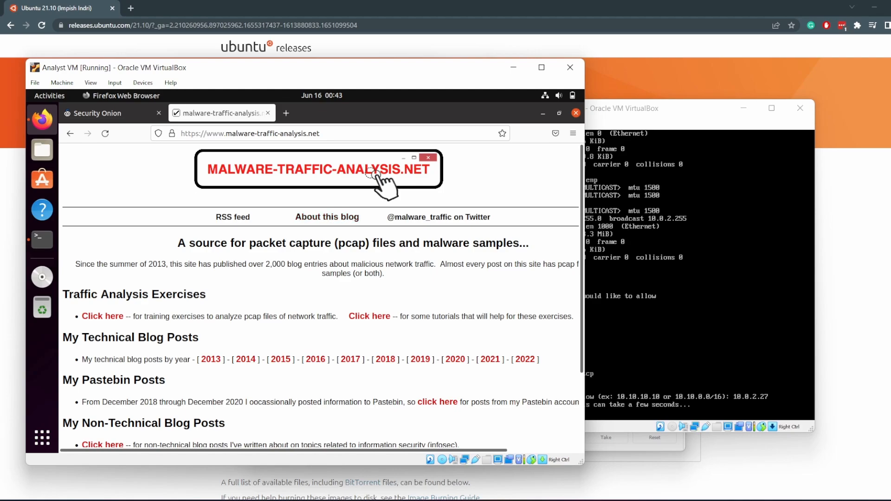
mouse_move(102, 315)
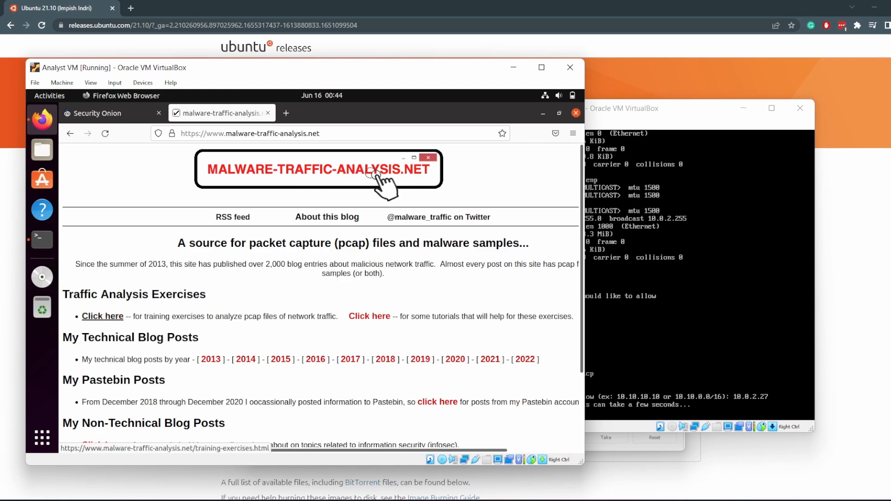
left_click(103, 315)
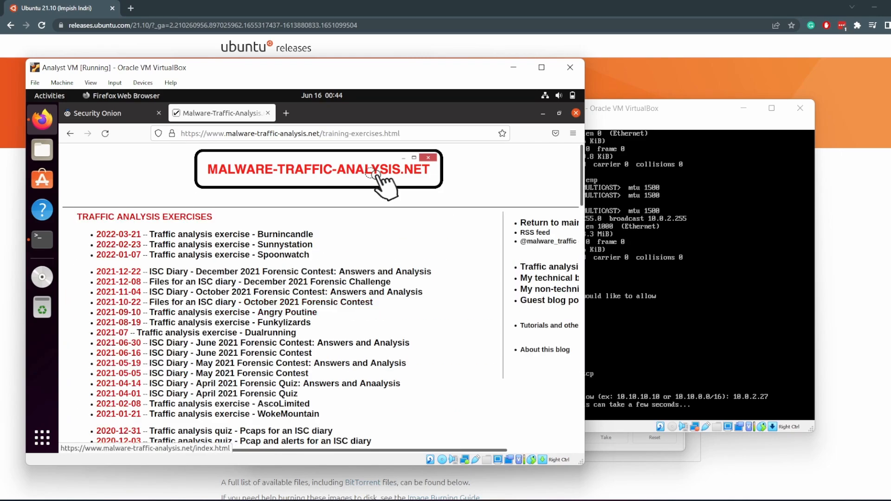
left_click(118, 234)
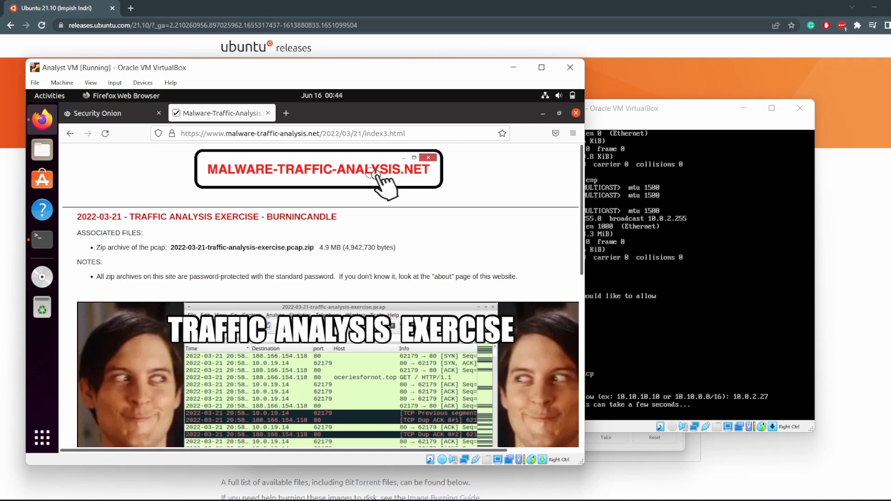
right_click(241, 247)
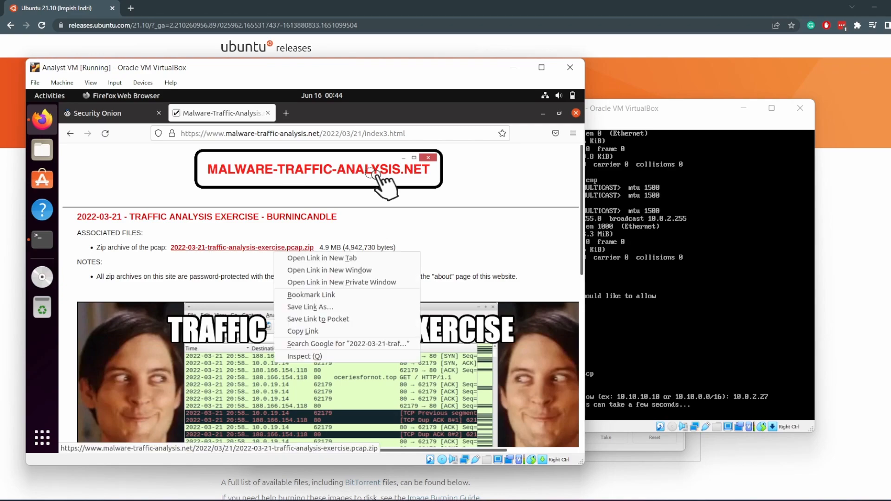
mouse_move(309, 307)
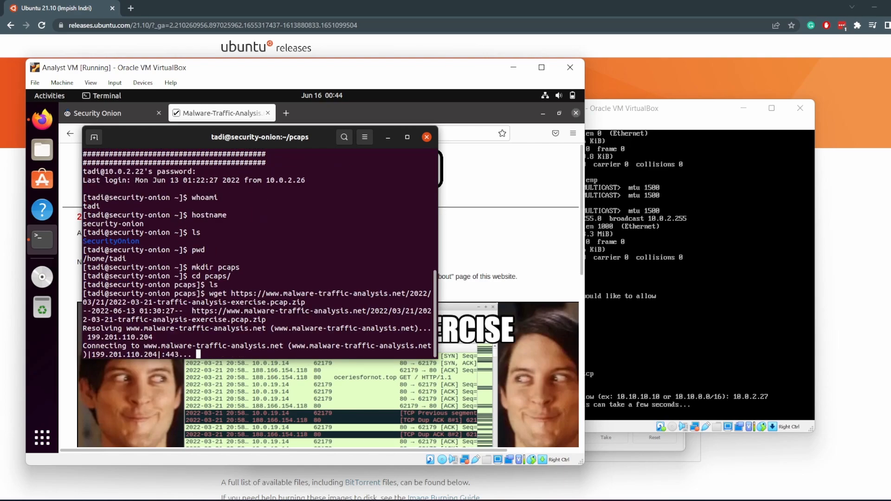
Step: Unzip 2022-03-21-traffic-analysis-exercise.pcap.zip in ~/pcaps, then remove the zip
type("ls")
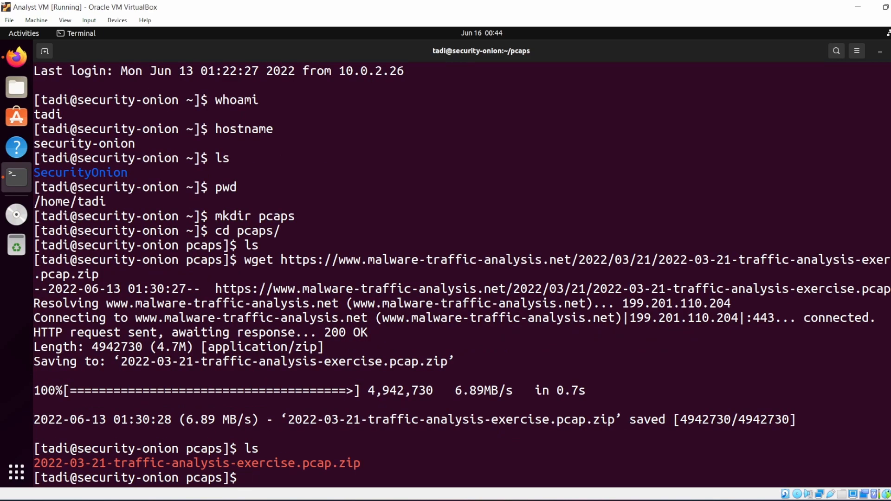
type("unz")
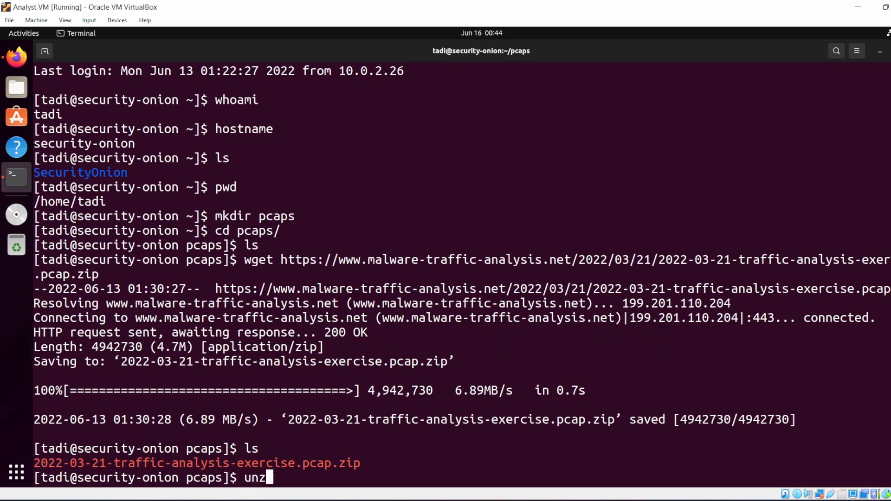
type("ip 2022-03-21-traffic-analysis-exercise.pcap.zip")
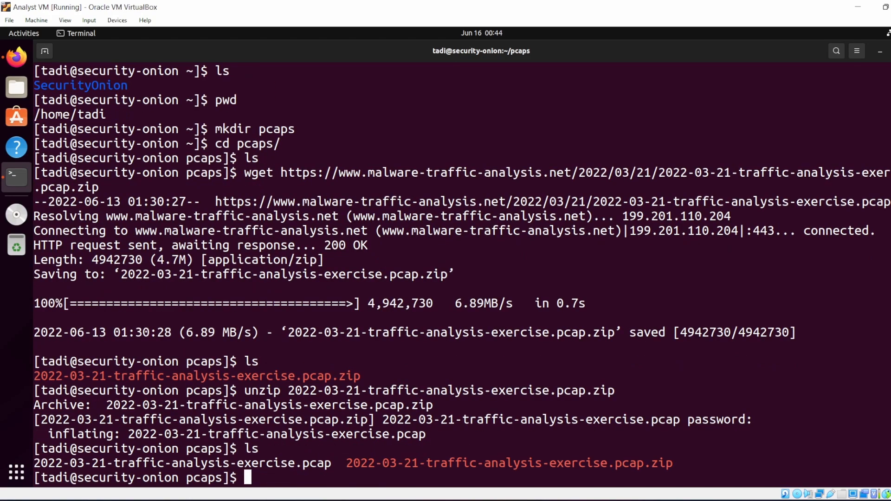
type("rm r")
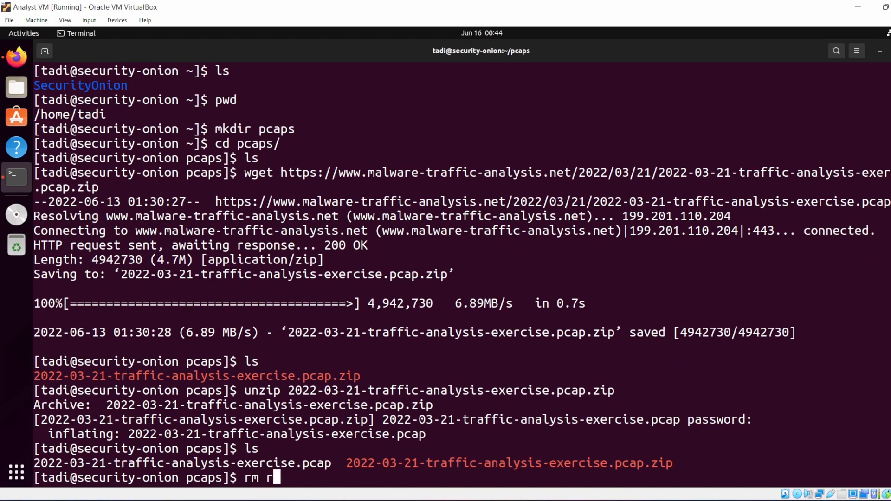
type("2022-03-21-traffic-analysis-exercise.pcap.zip")
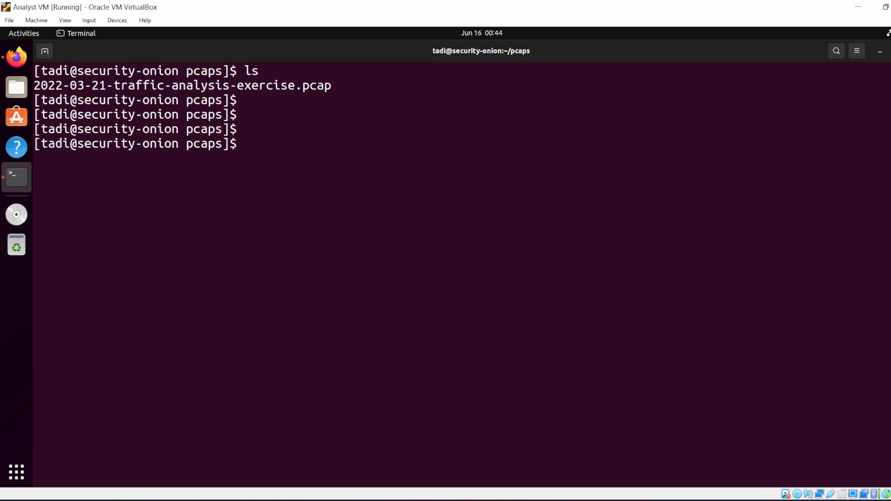
Step: Run sudo so-import-pcap on 2022-03-21-traffic-analysis-exercise.pcap and select the printed Hunt link
type("sudo")
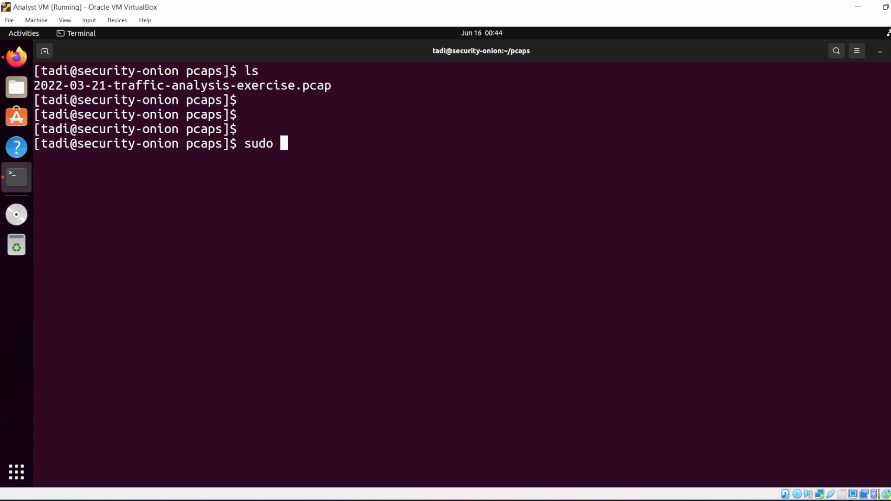
type("so-impro")
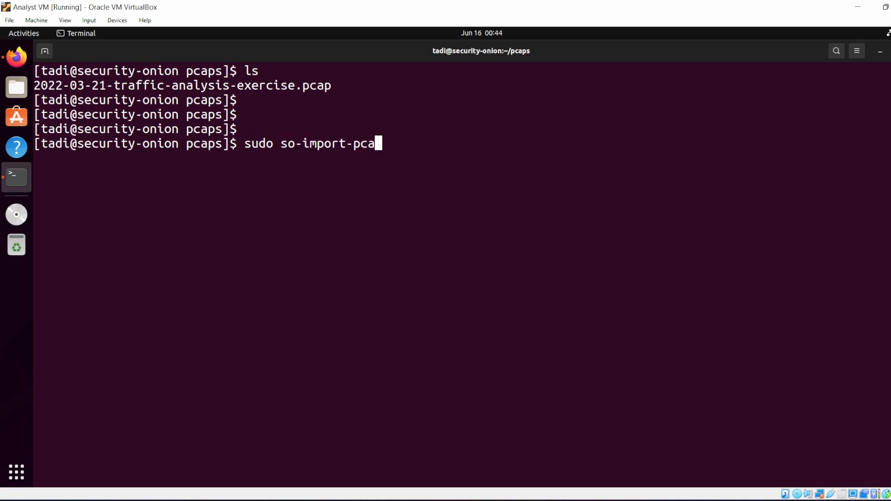
type("p")
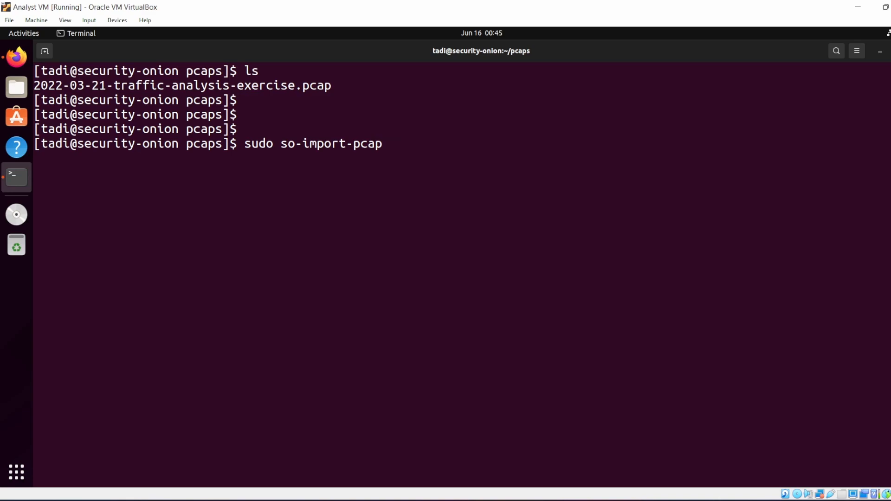
type("2022-03-21-traffic-analysis-exercise.pcap")
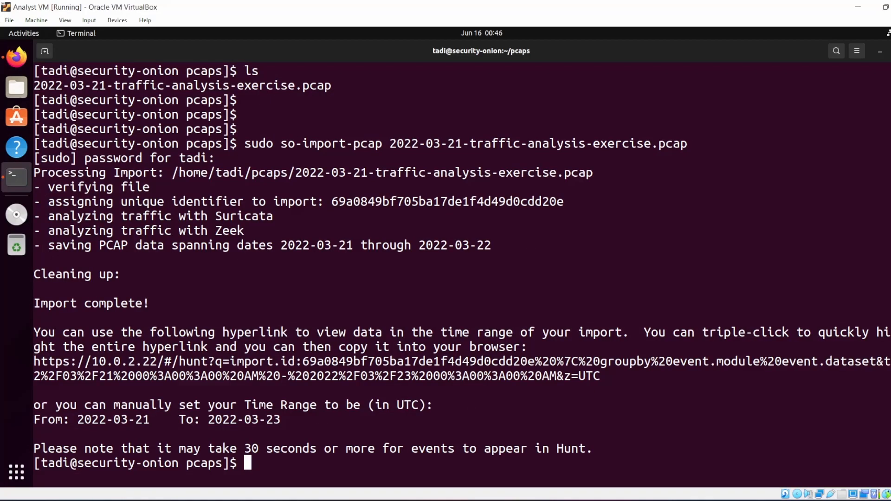
triple_click(398, 361)
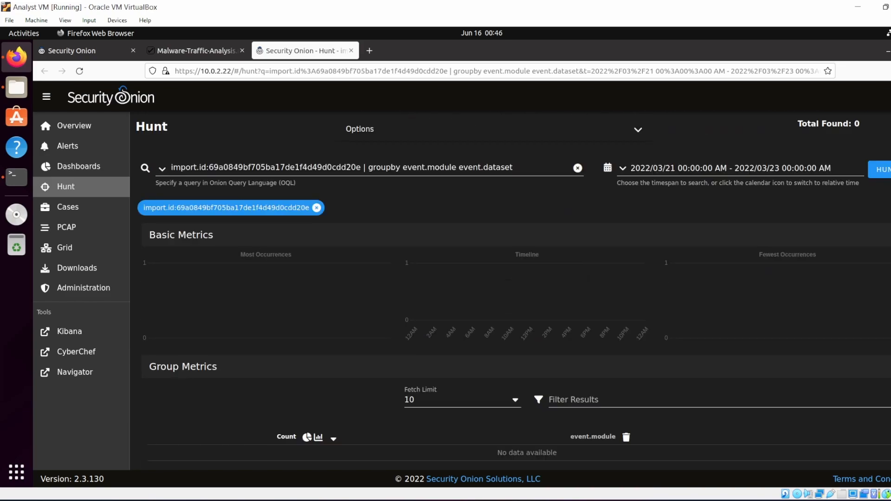
Step: Check Alerts, then widen Hunt's range to 24 months and rerun it to surface 2,588 Zeek events
left_click(66, 146)
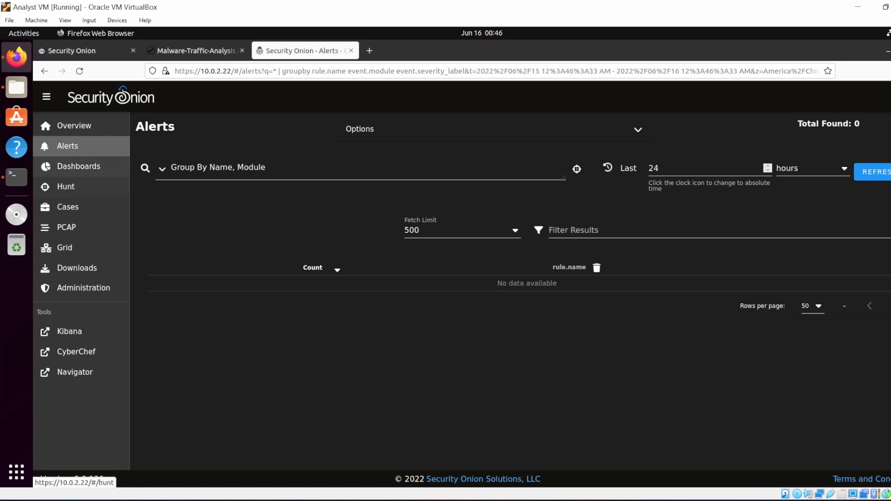
left_click(65, 186)
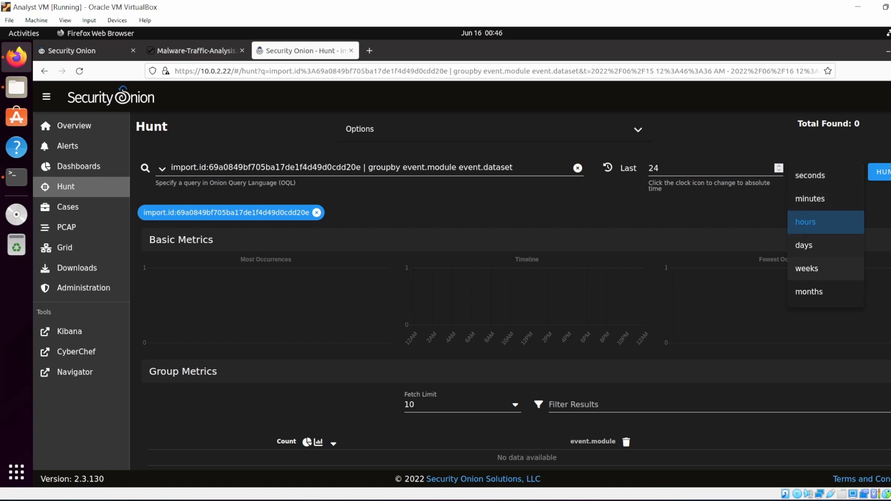
left_click(809, 292)
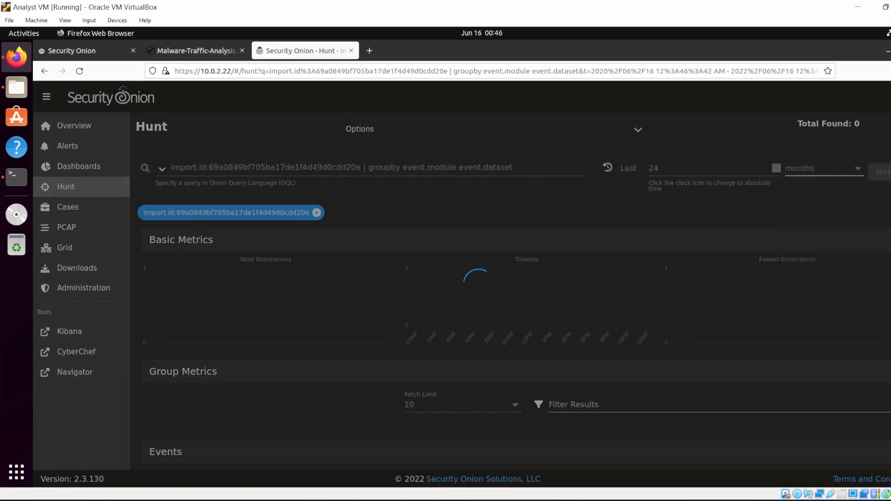
left_click(881, 168)
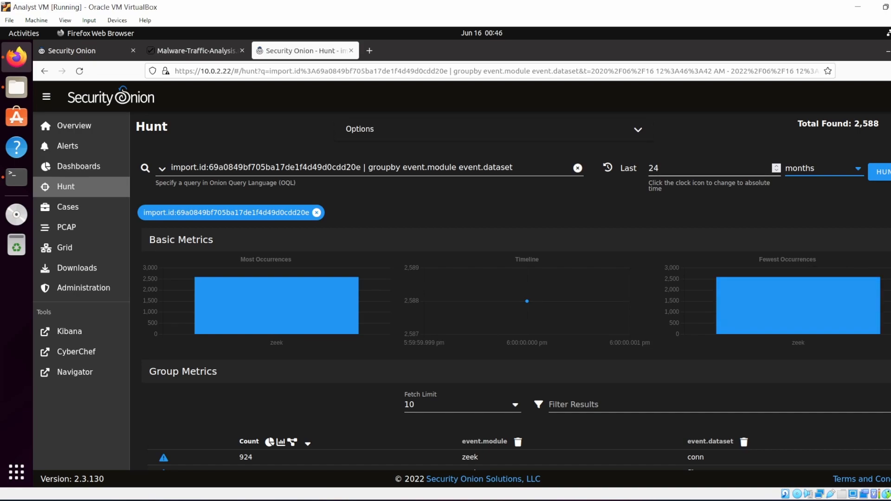
scroll("down", 3)
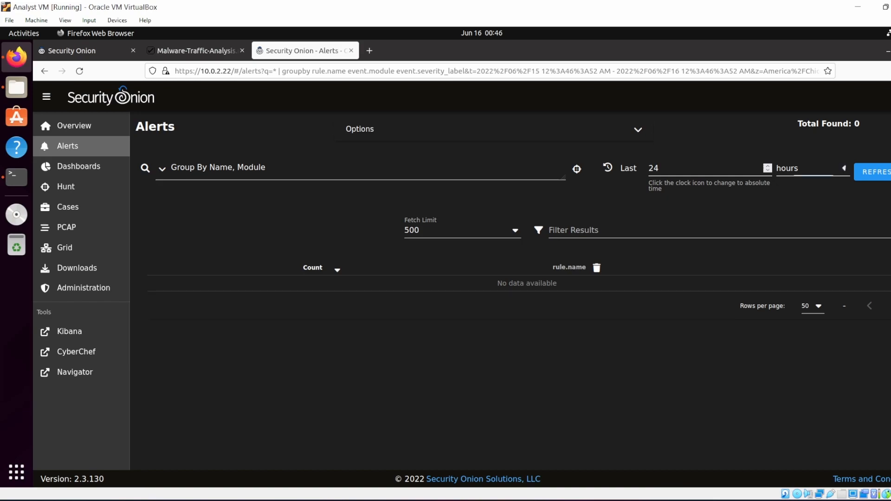
Step: Set the Alerts and Dashboards time windows to 24 months, showing 2,588 events
left_click(807, 168)
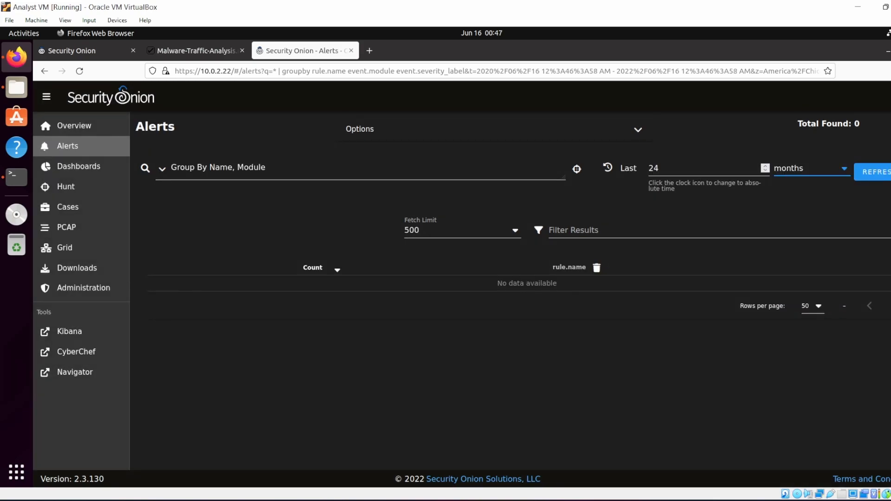
left_click(78, 166)
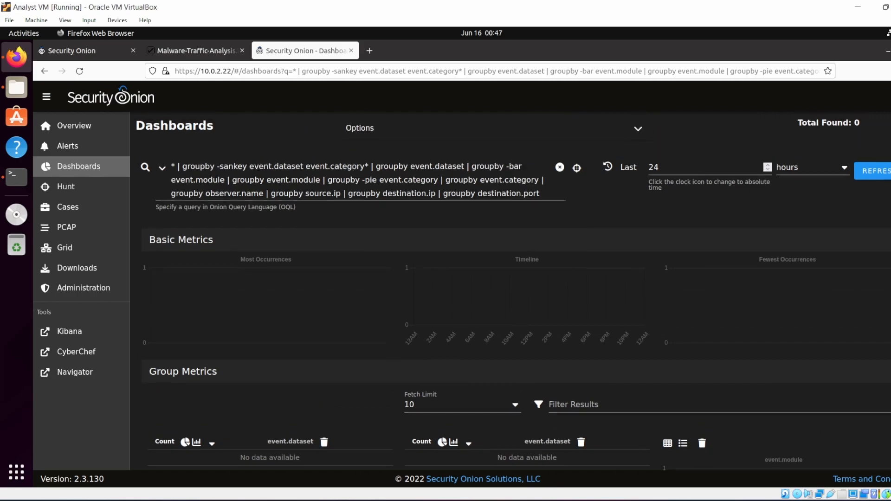
left_click(809, 167)
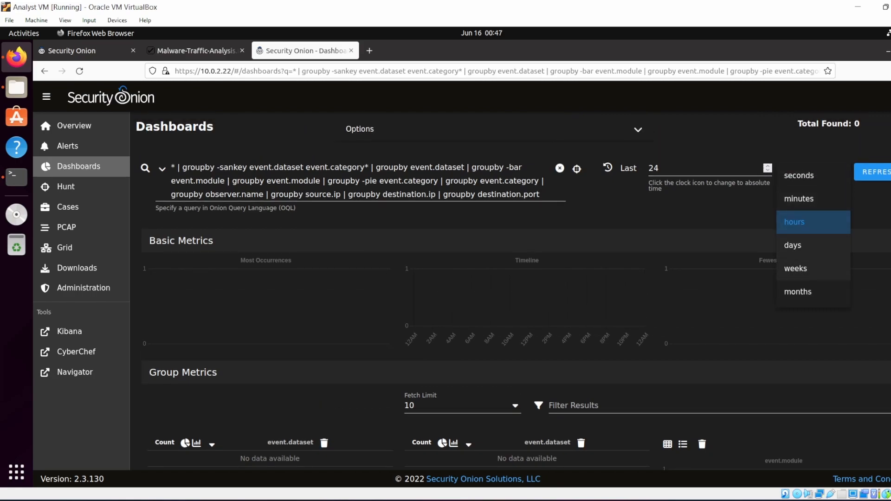
left_click(797, 292)
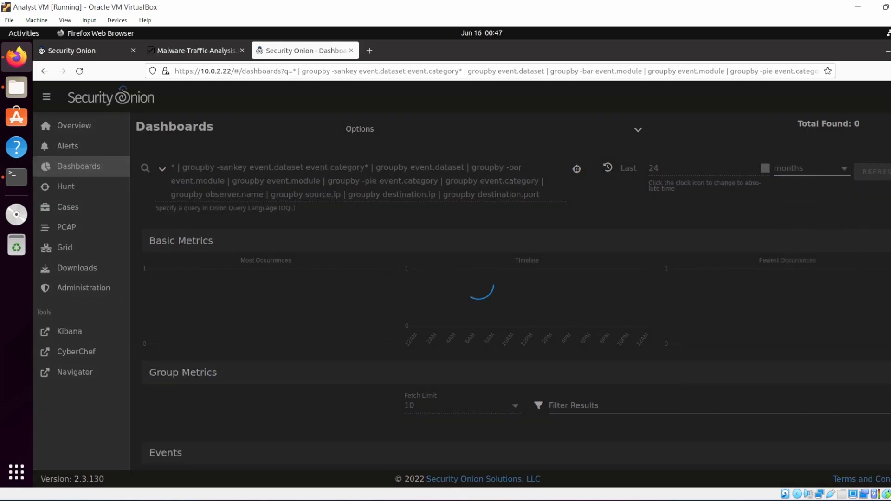
left_click(878, 170)
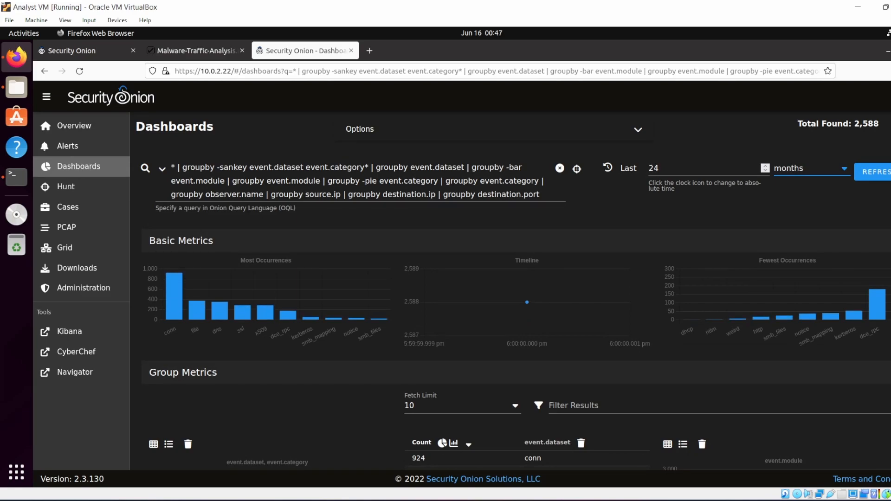
Step: Return to Hunt and scroll to the per-dataset Zeek counts such as conn 924 and dns 353
left_click(67, 146)
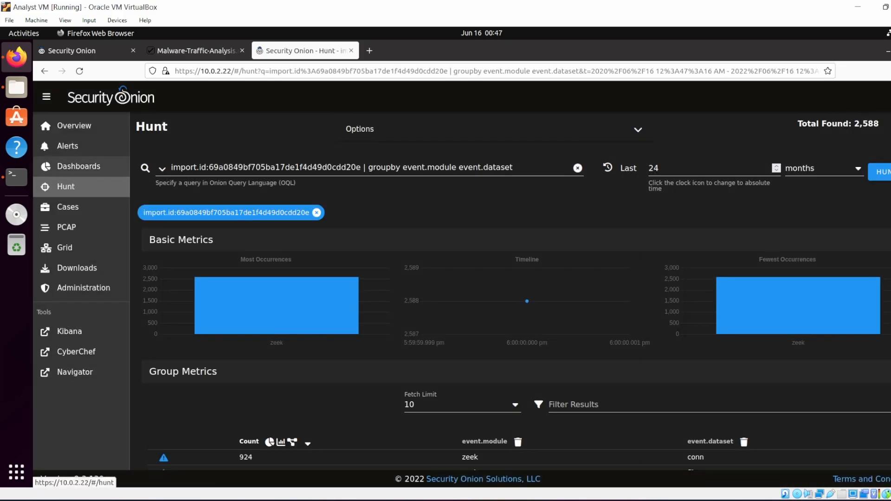
scroll("down", 3)
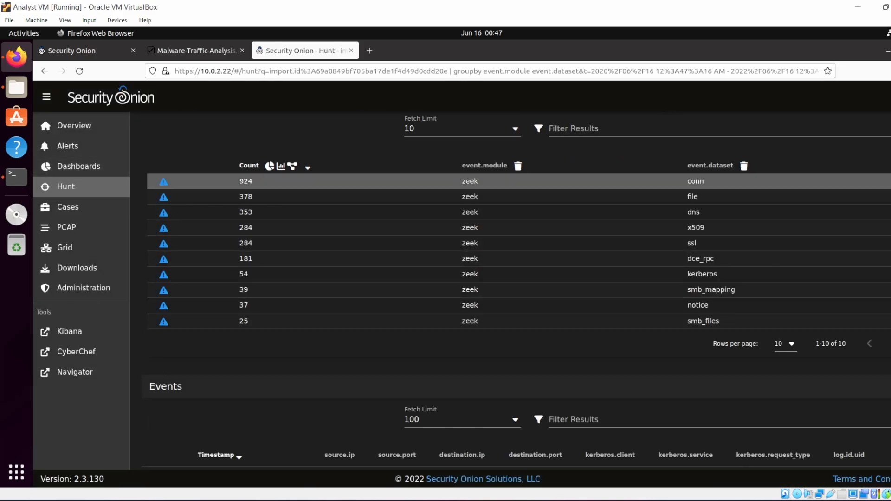